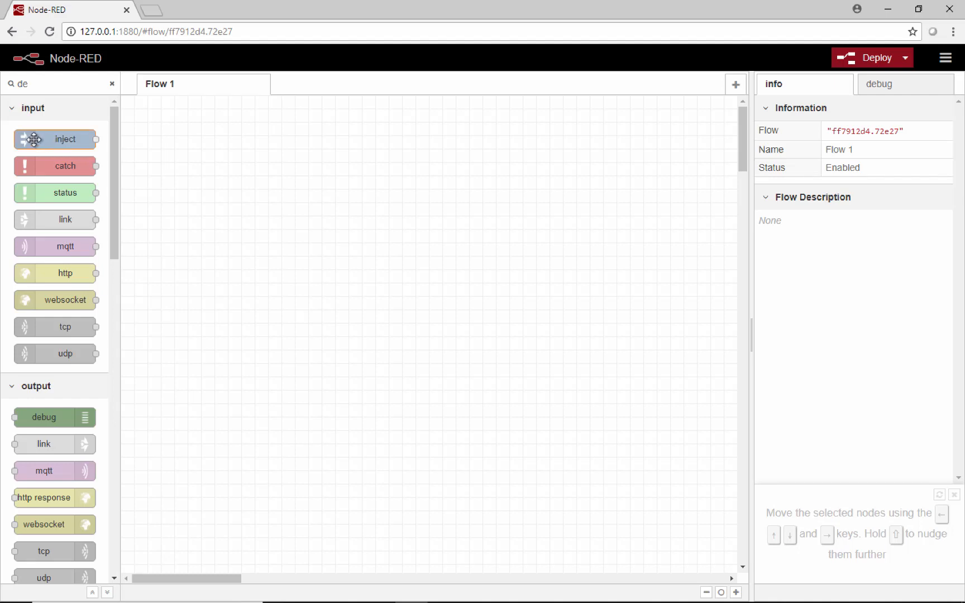
{"action": "mouse_move", "coordinate": [53, 139]}
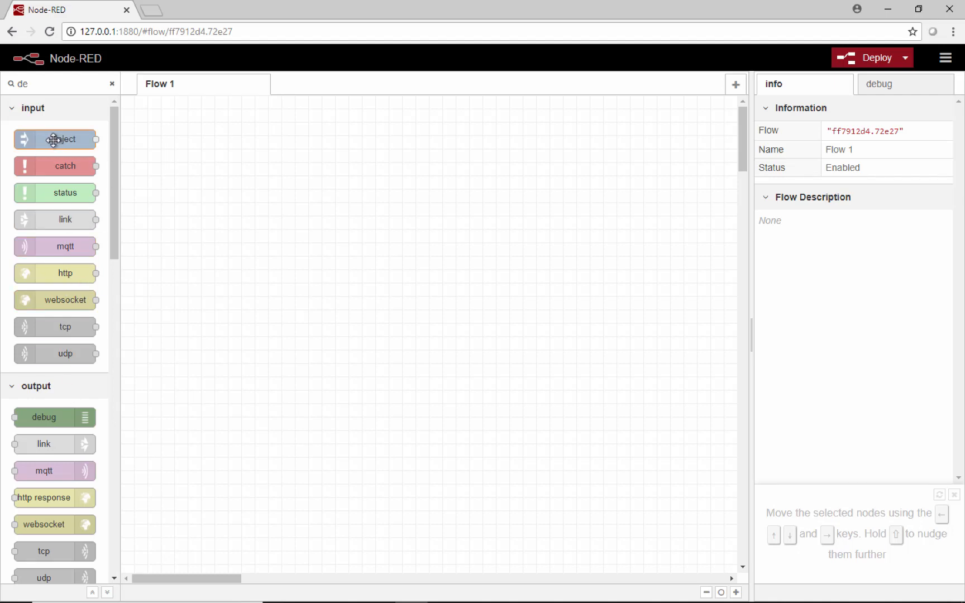
{"action": "mouse_move", "coordinate": [56, 140]}
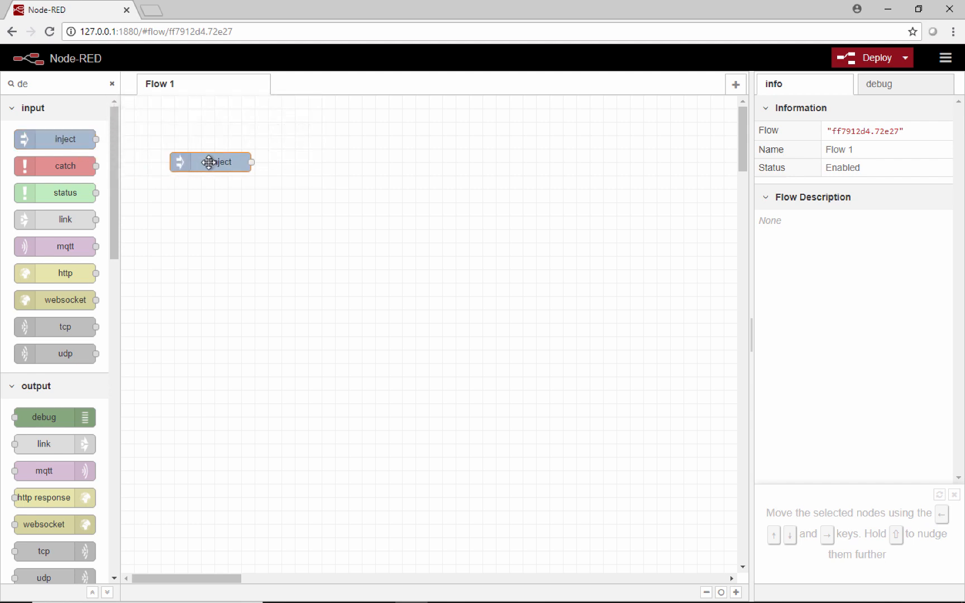
Step: Place an inject node and a debug node side by side on Flow 1
{"action": "left_click", "coordinate": [210, 162]}
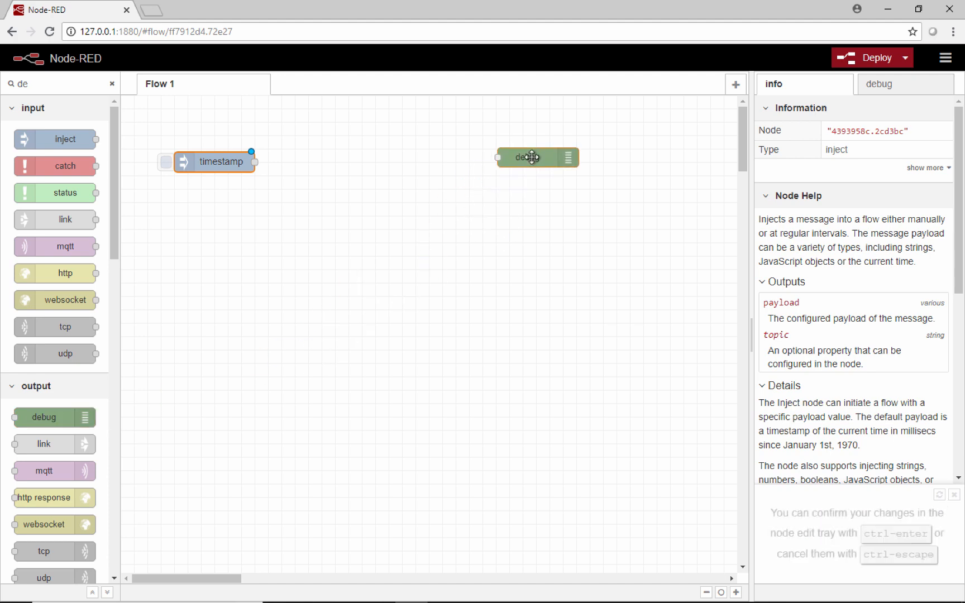
{"action": "left_click", "coordinate": [528, 157]}
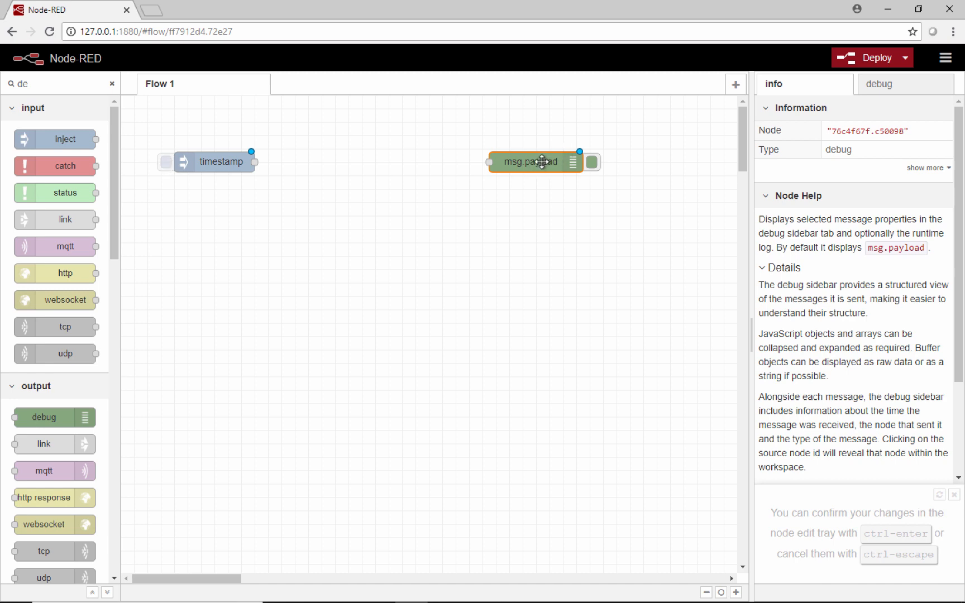
{"action": "mouse_move", "coordinate": [57, 84]}
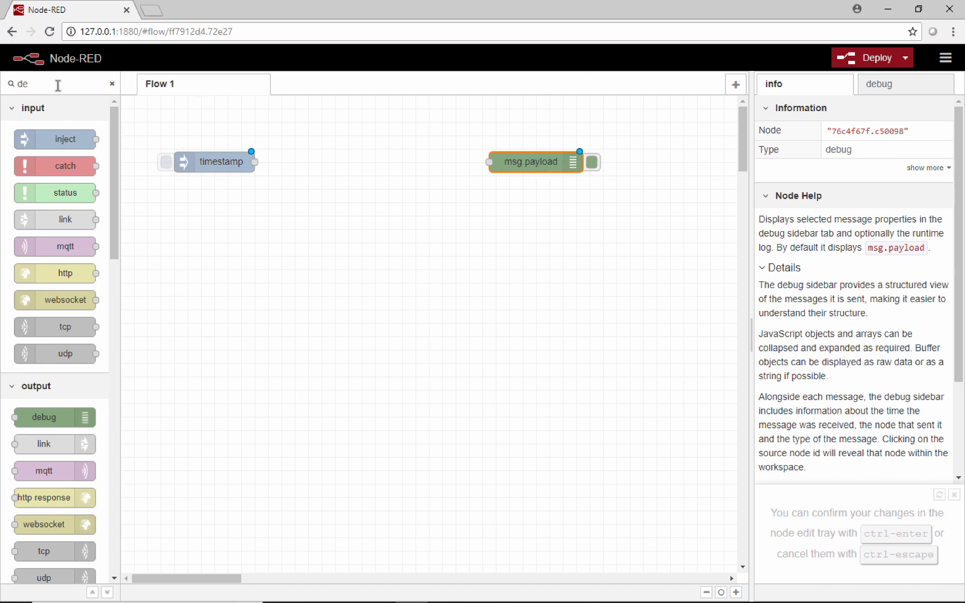
Step: Search the palette for 'ht' to find and add the http request node between inject and debug
{"action": "type", "text": "htt"}
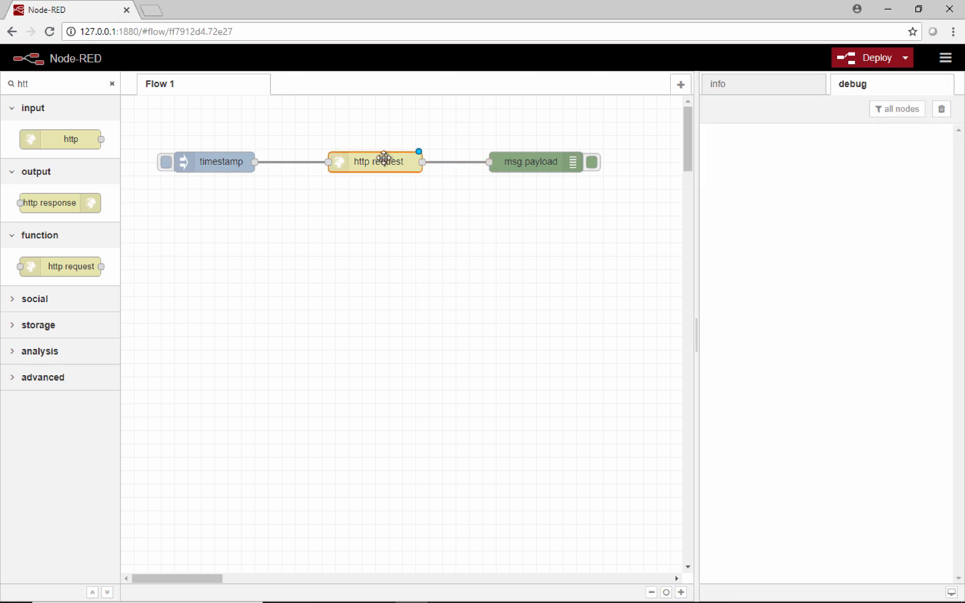
Step: Edit the http request node, keeping method GET and moving to the empty URL field
{"action": "double_click", "coordinate": [378, 161]}
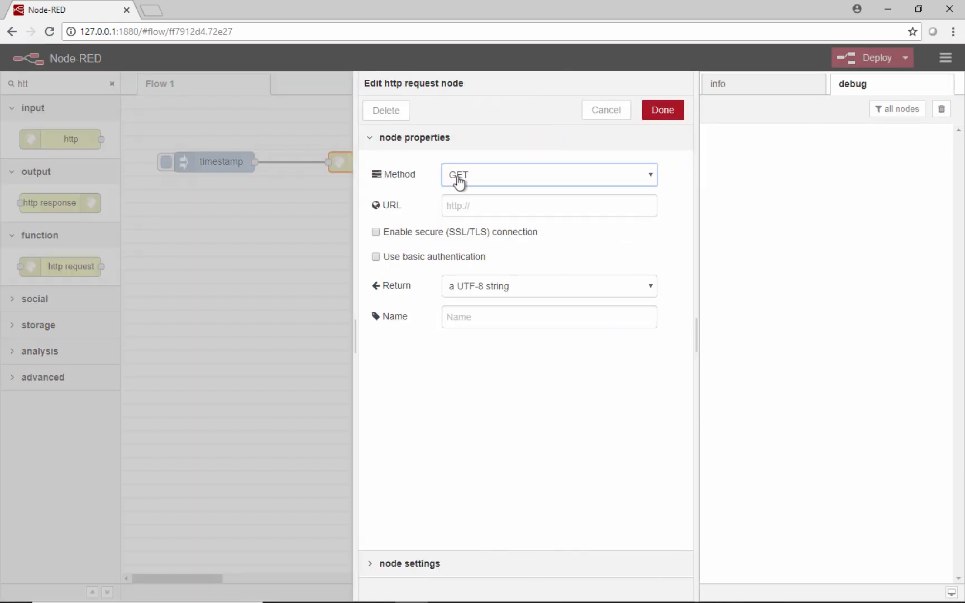
{"action": "left_click", "coordinate": [548, 174]}
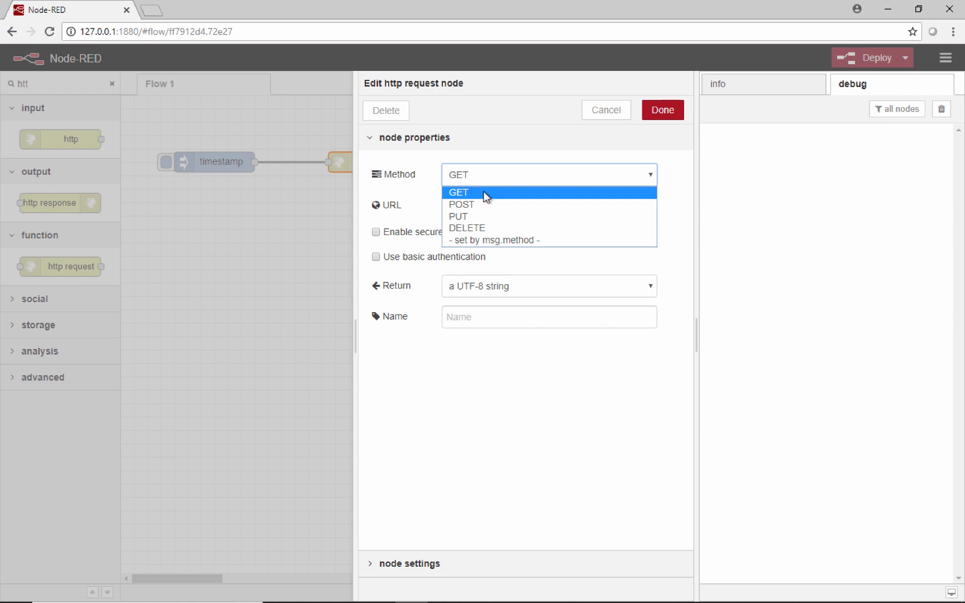
{"action": "mouse_move", "coordinate": [484, 195]}
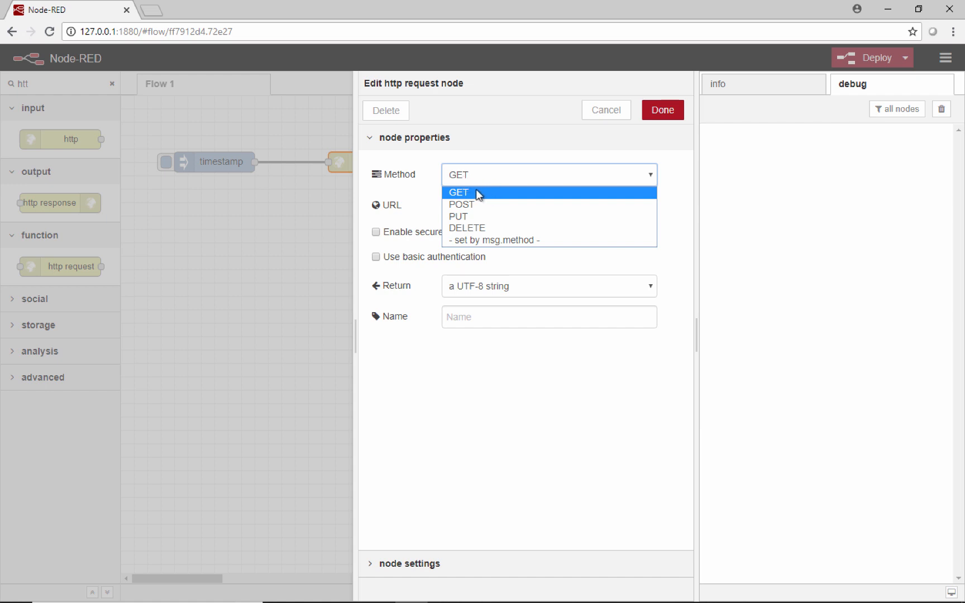
{"action": "mouse_move", "coordinate": [481, 204]}
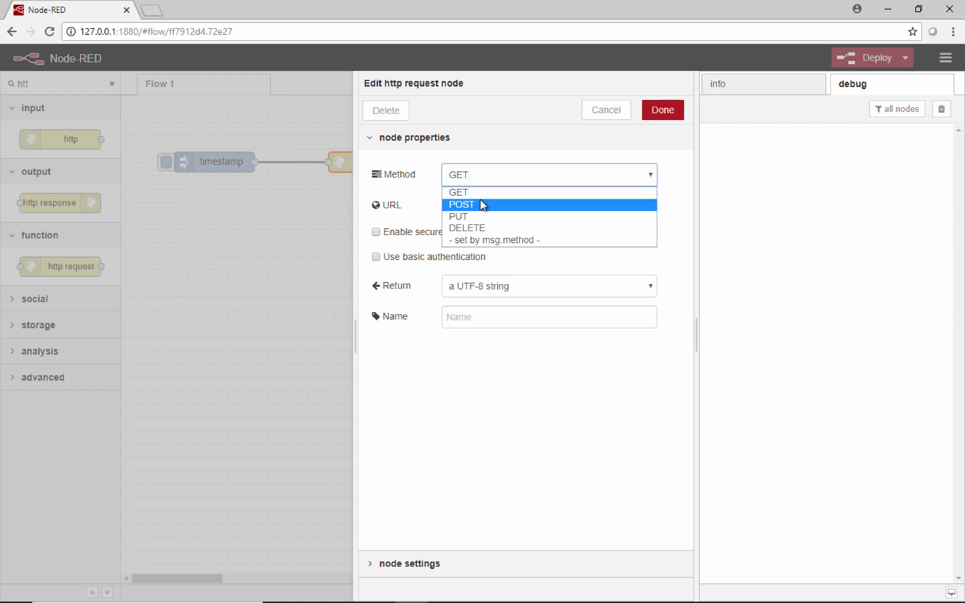
{"action": "mouse_move", "coordinate": [473, 204]}
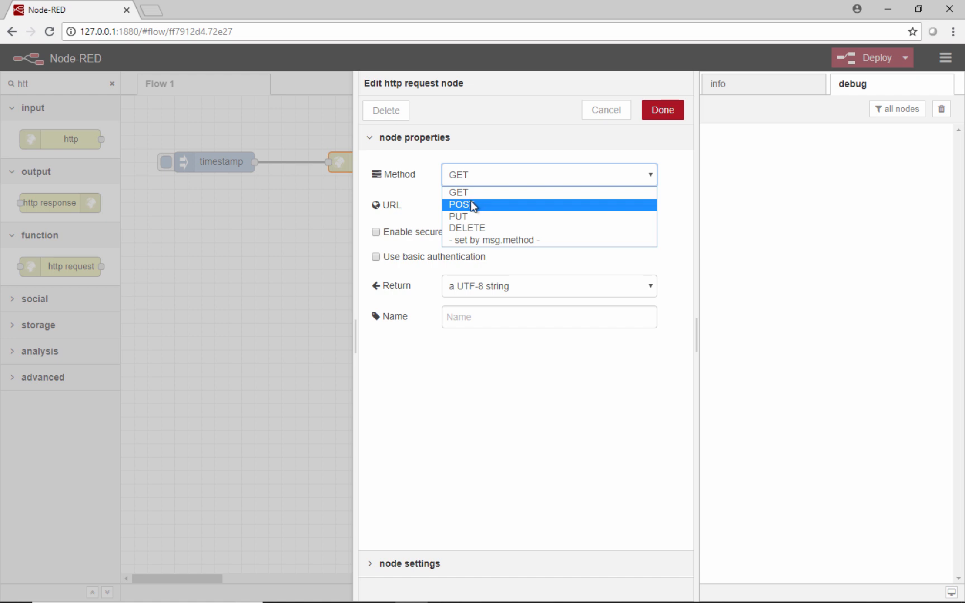
{"action": "left_click", "coordinate": [459, 191]}
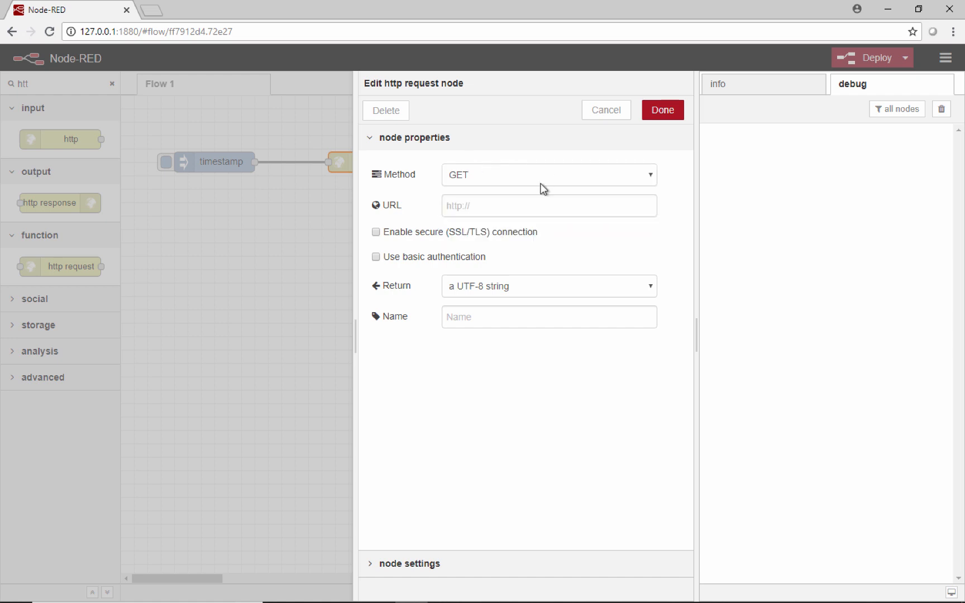
{"action": "left_click", "coordinate": [548, 205]}
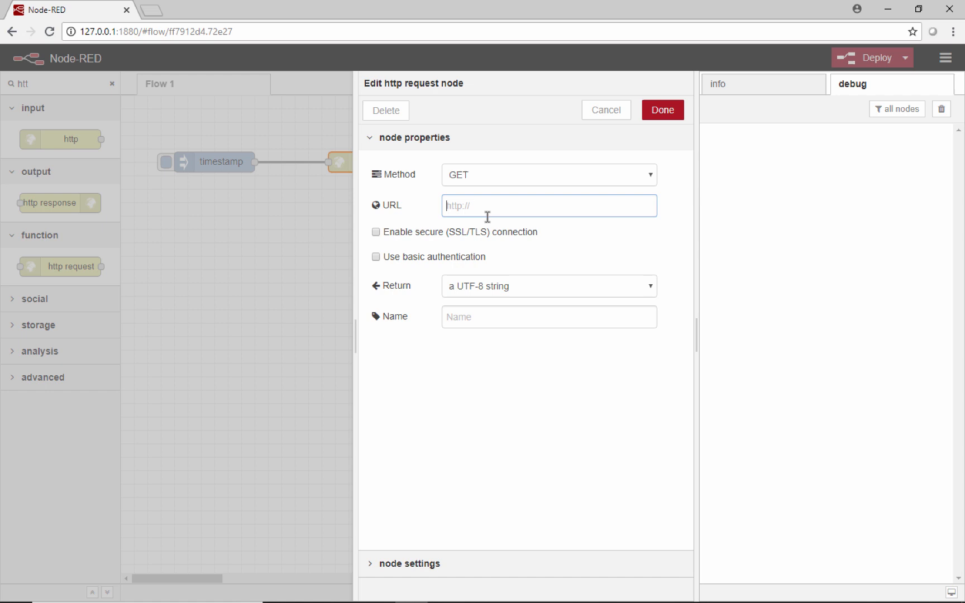
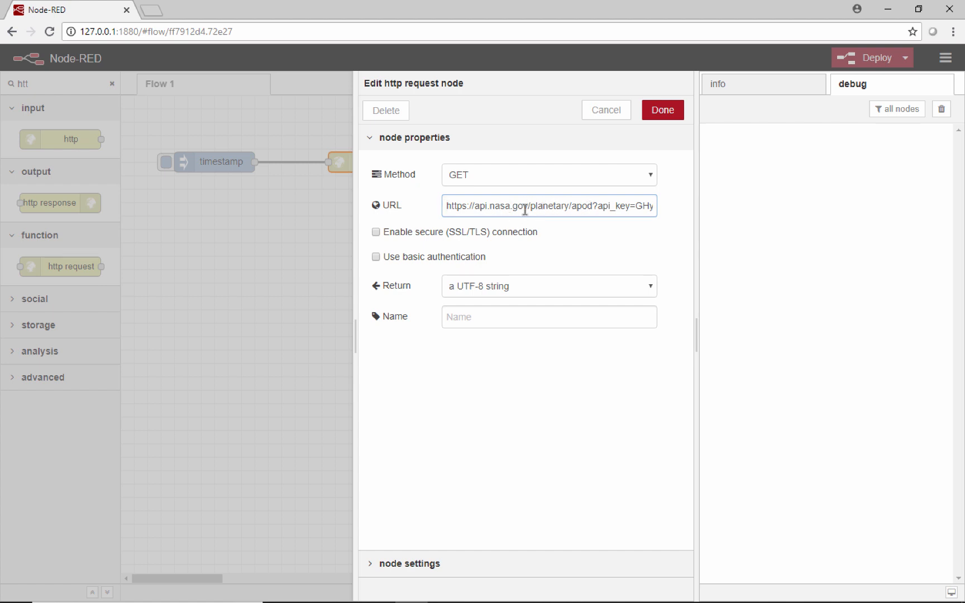
{"action": "double_click", "coordinate": [523, 206]}
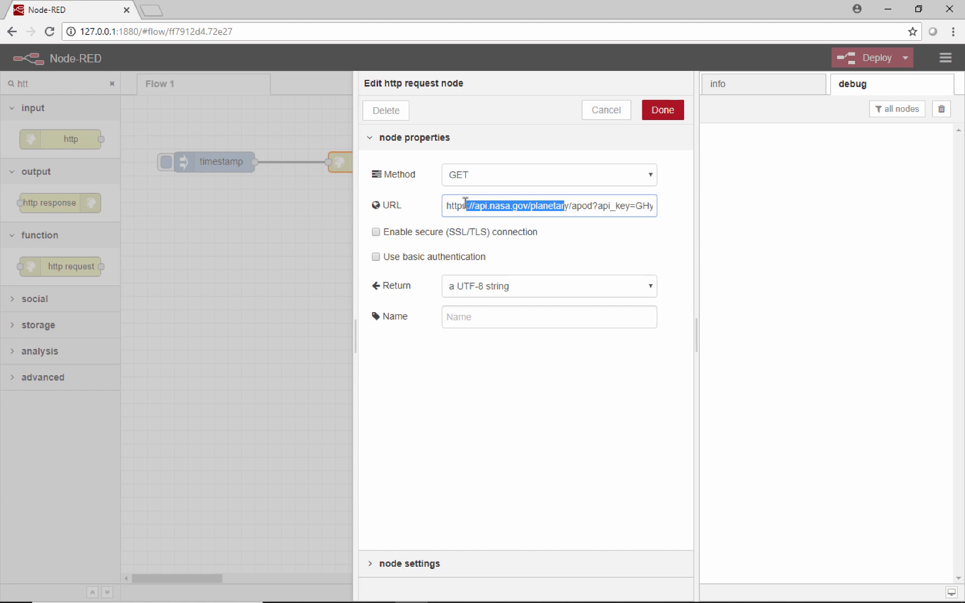
{"action": "double_click", "coordinate": [579, 205]}
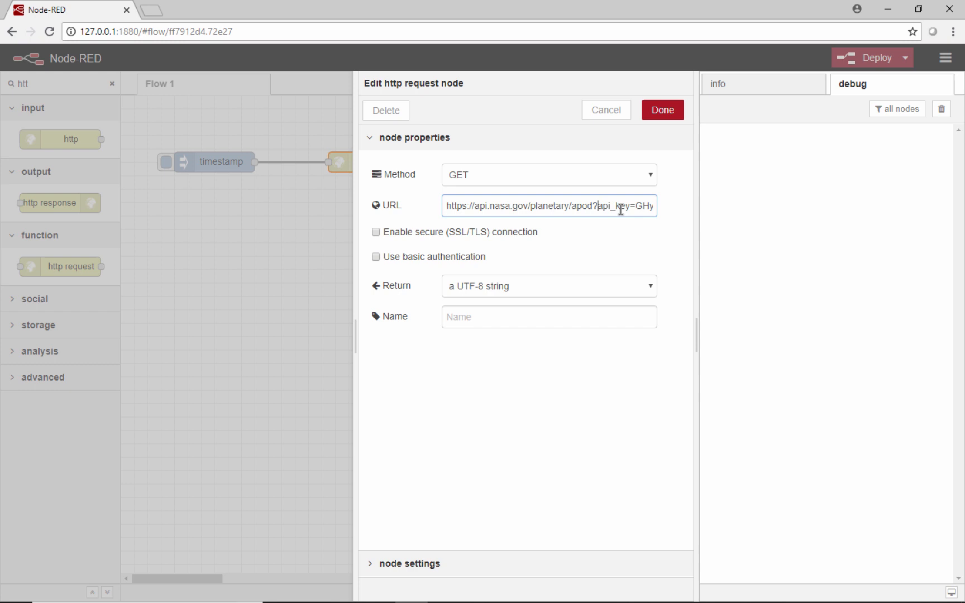
{"action": "double_click", "coordinate": [612, 206]}
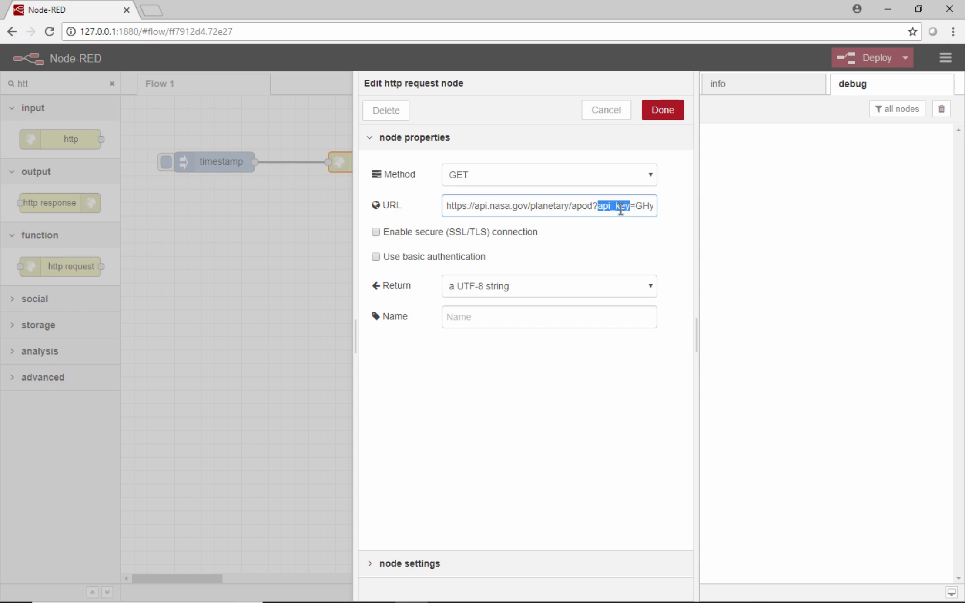
{"action": "left_click", "coordinate": [621, 205]}
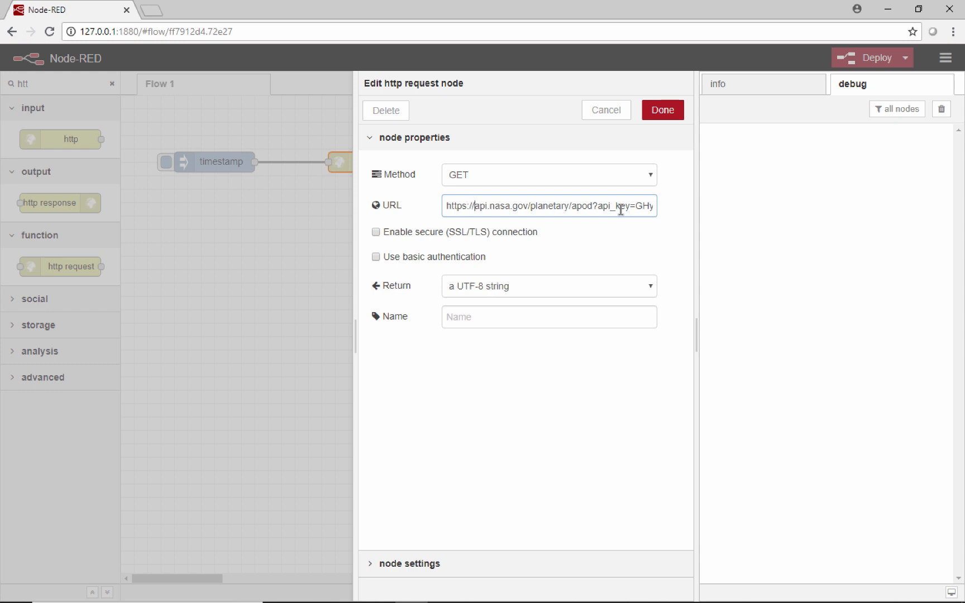
Step: Save the http request node with the NASA APOD URL and deploy the flow
{"action": "type", "text": "username:password@"}
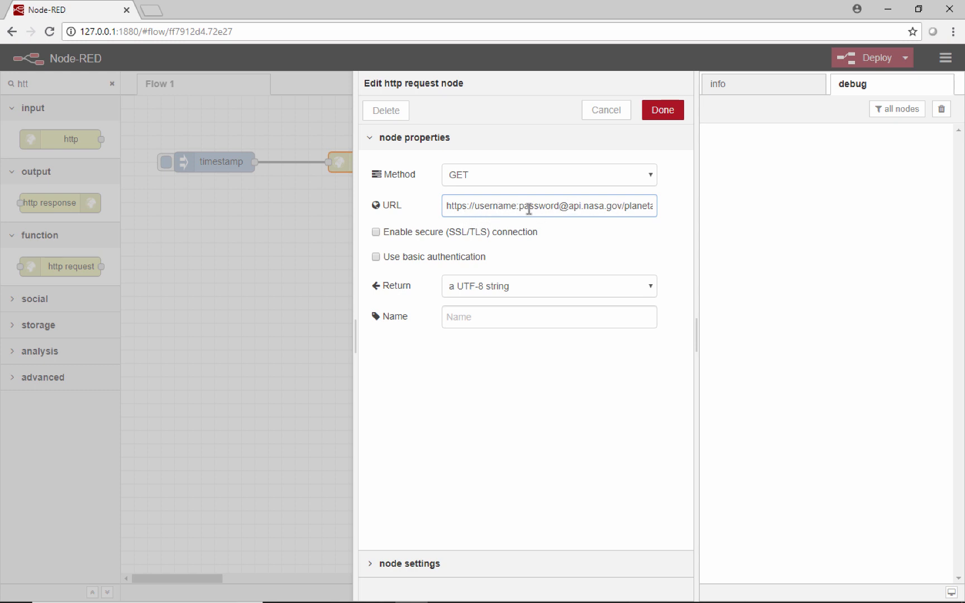
{"action": "mouse_move", "coordinate": [580, 208]}
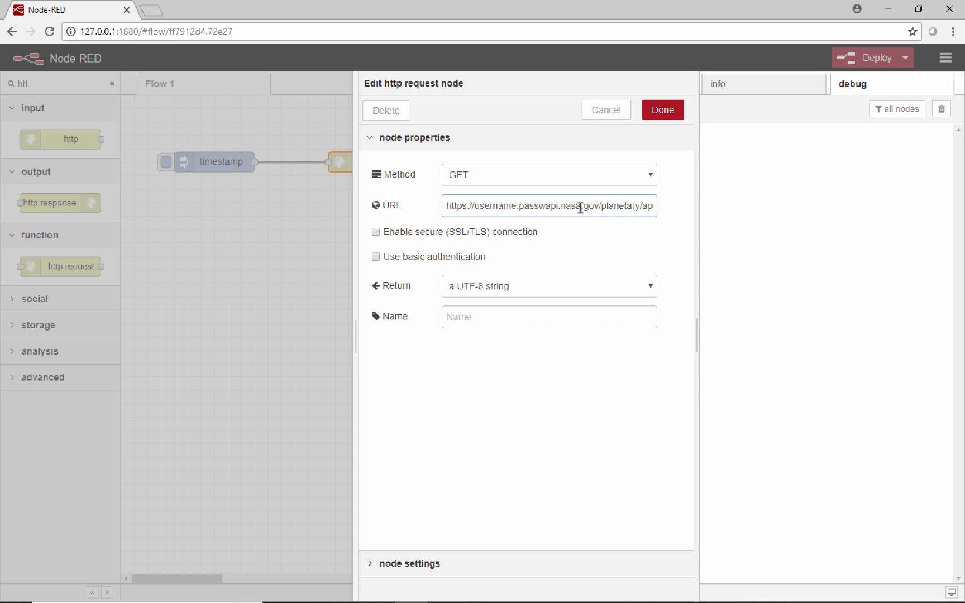
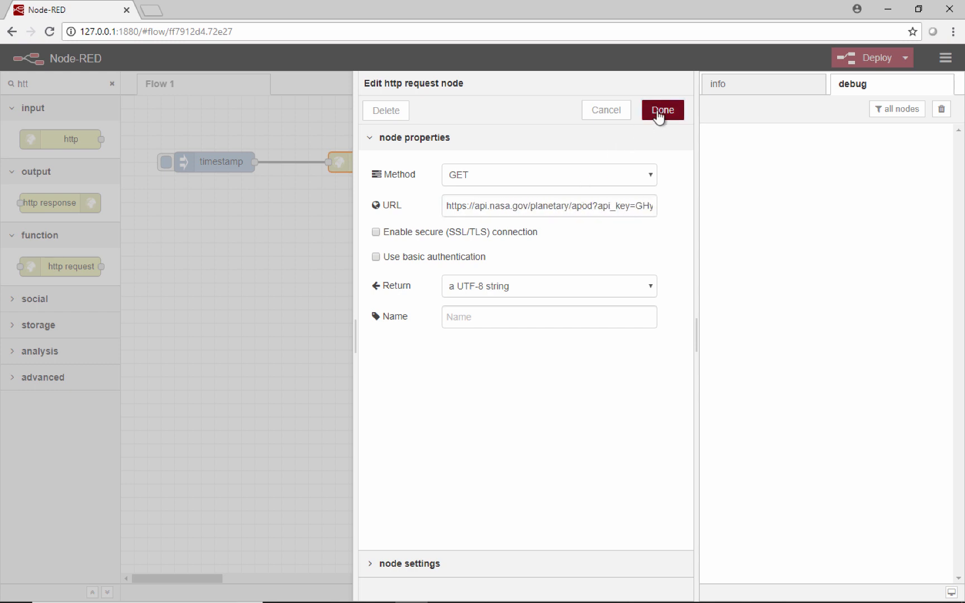
{"action": "left_click", "coordinate": [662, 110]}
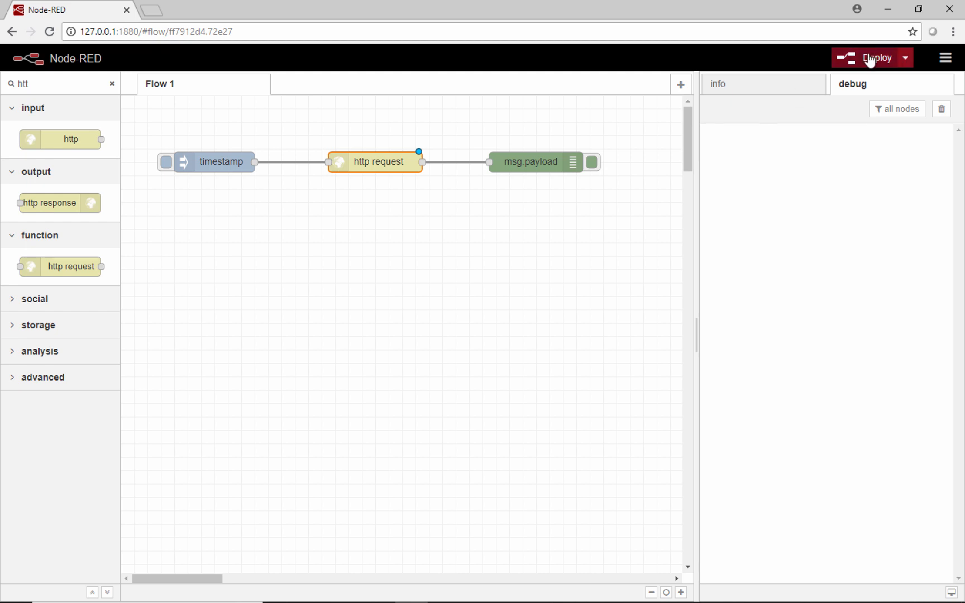
{"action": "left_click", "coordinate": [871, 57]}
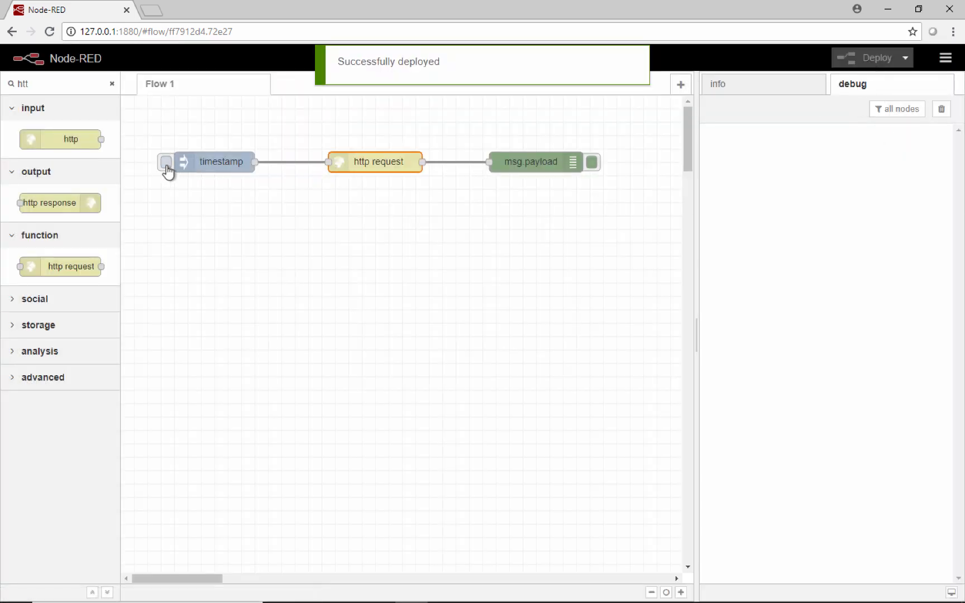
Step: Trigger the timestamp inject so the APOD JSON response appears in the debug panel
{"action": "left_click", "coordinate": [167, 163]}
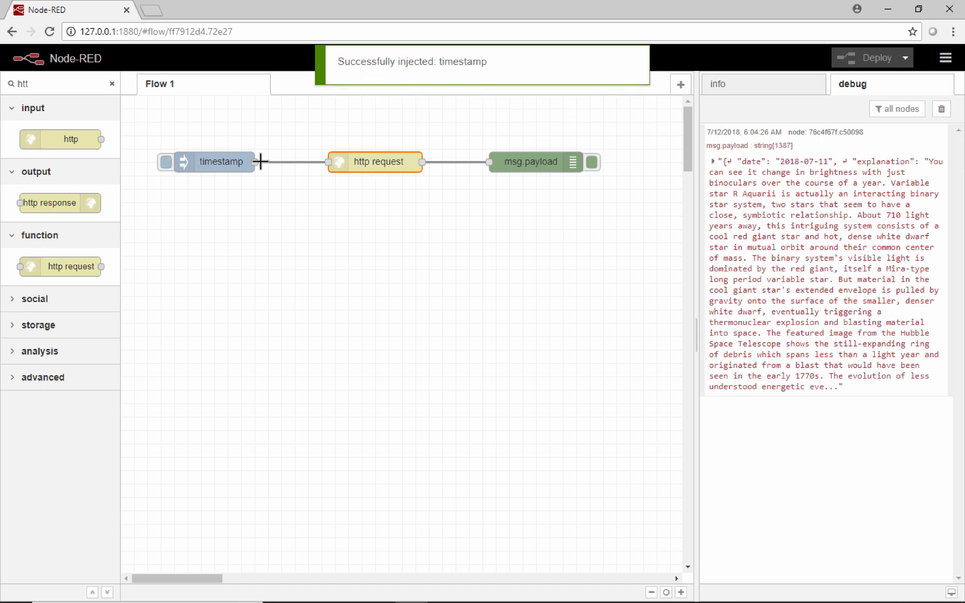
{"action": "mouse_move", "coordinate": [318, 161]}
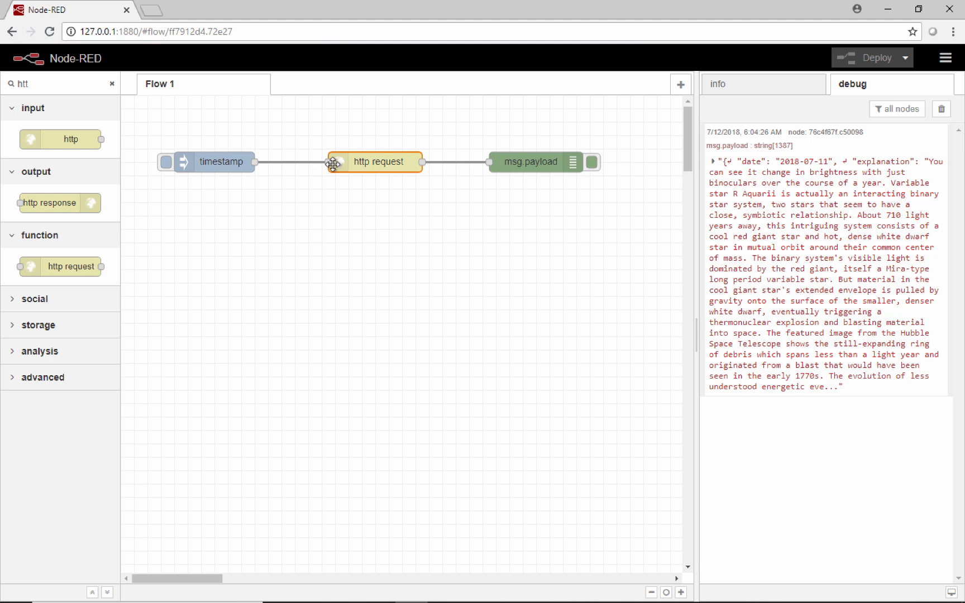
{"action": "mouse_move", "coordinate": [400, 195]}
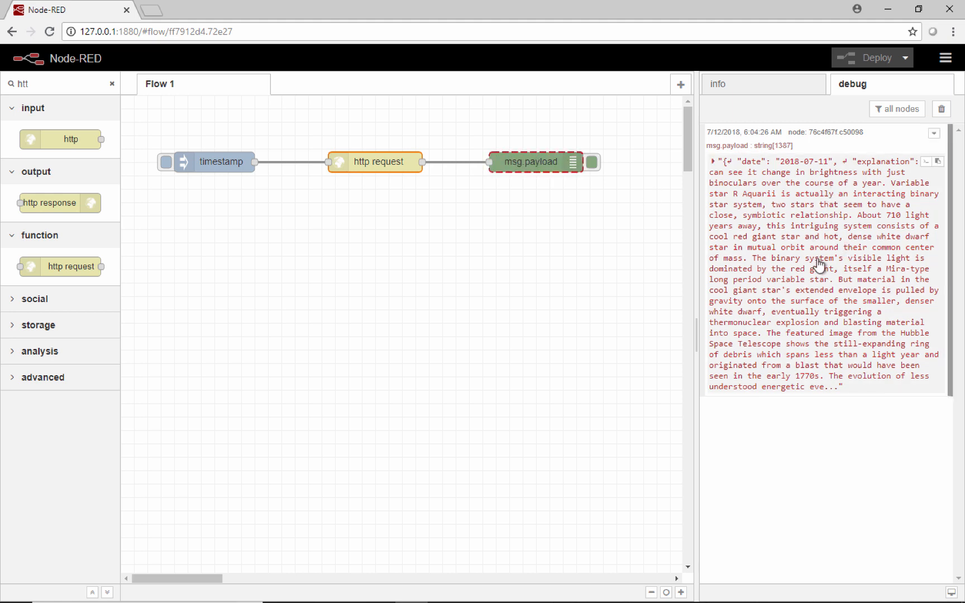
{"action": "mouse_move", "coordinate": [722, 193]}
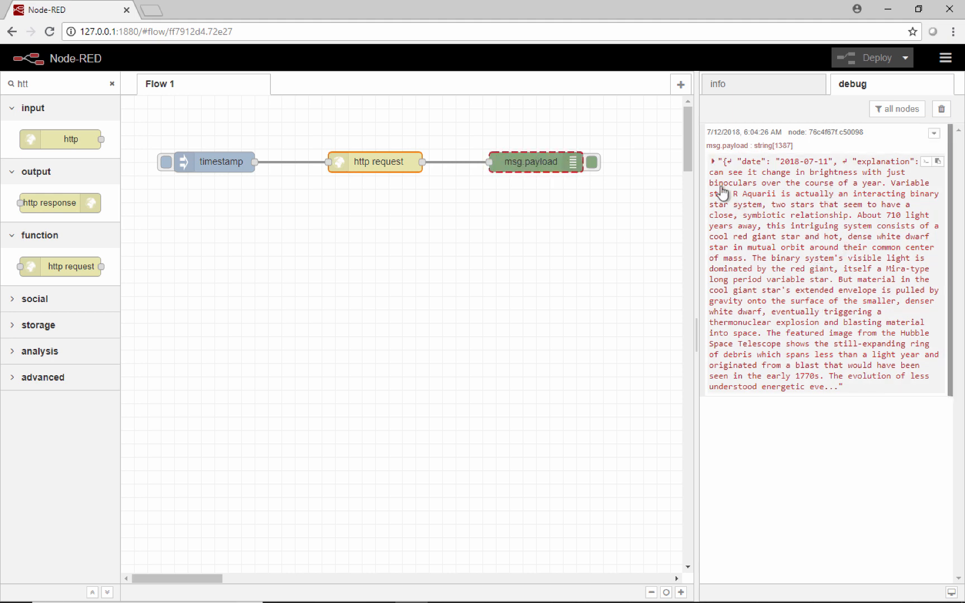
{"action": "mouse_move", "coordinate": [827, 393]}
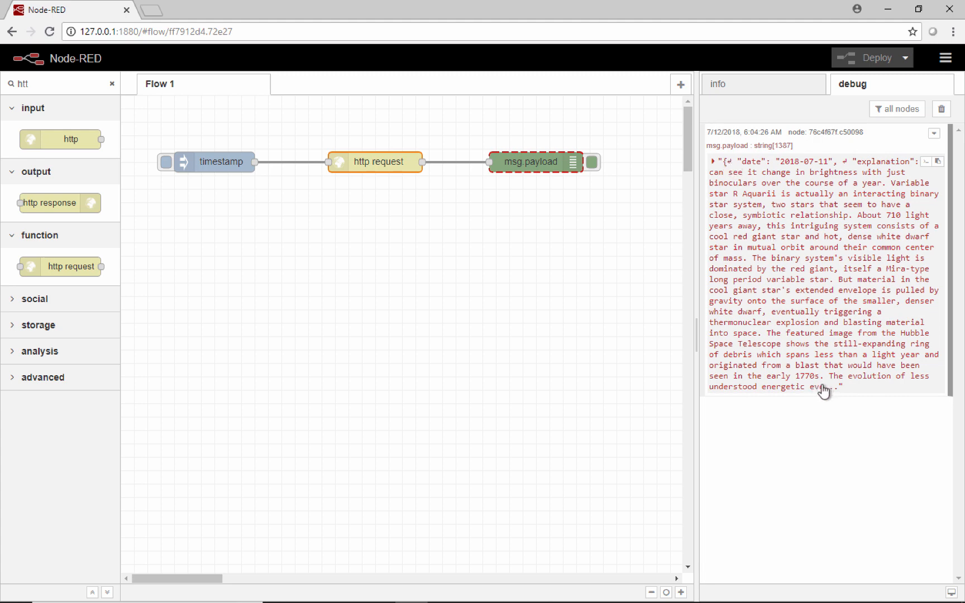
{"action": "mouse_move", "coordinate": [848, 176]}
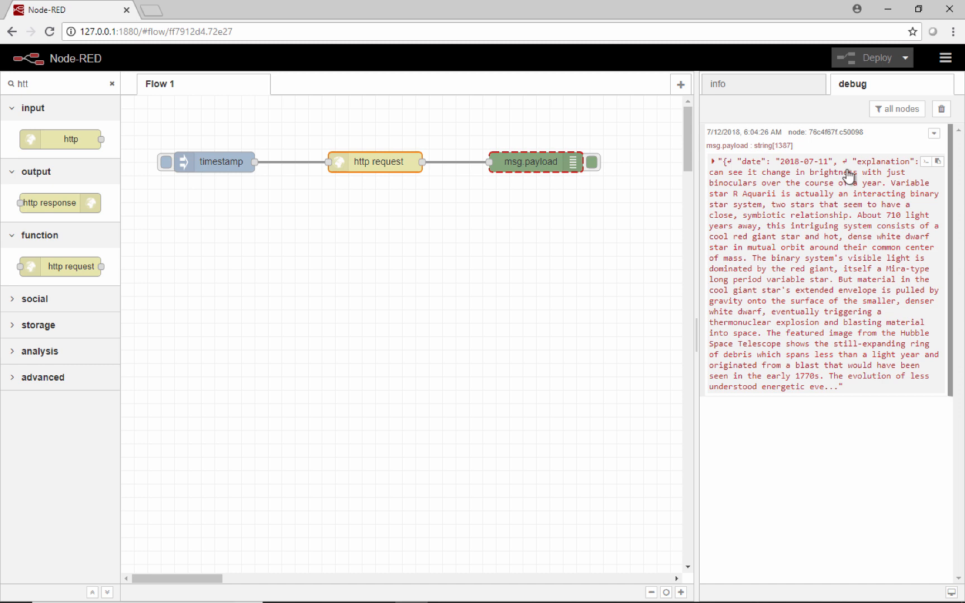
{"action": "mouse_move", "coordinate": [779, 215]}
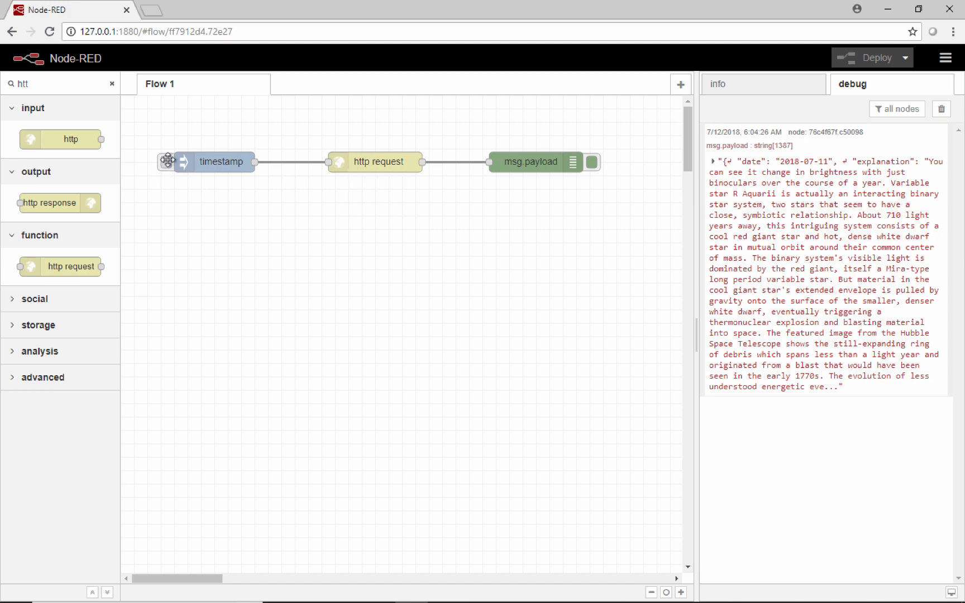
{"action": "double_click", "coordinate": [223, 162]}
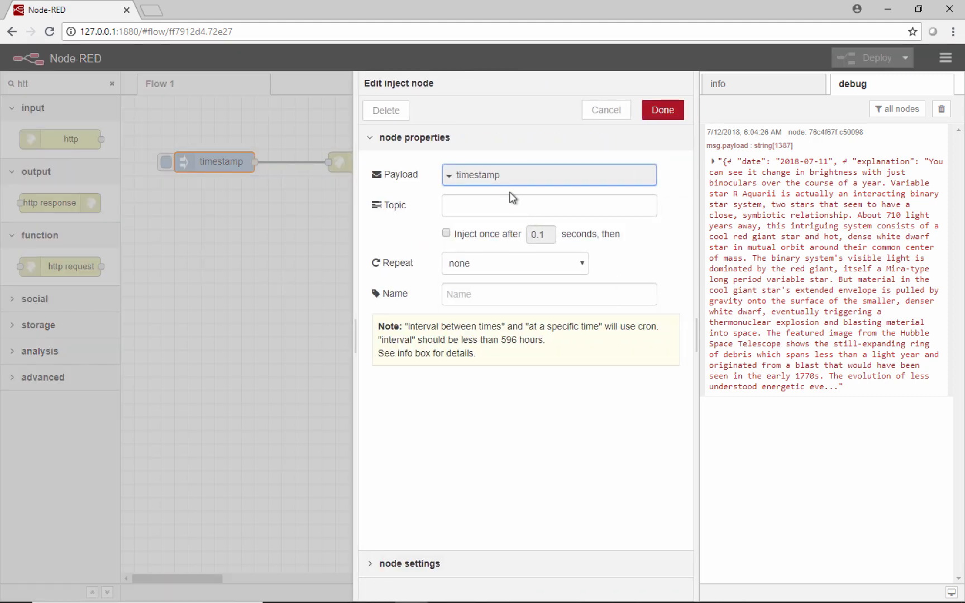
{"action": "left_click", "coordinate": [456, 174]}
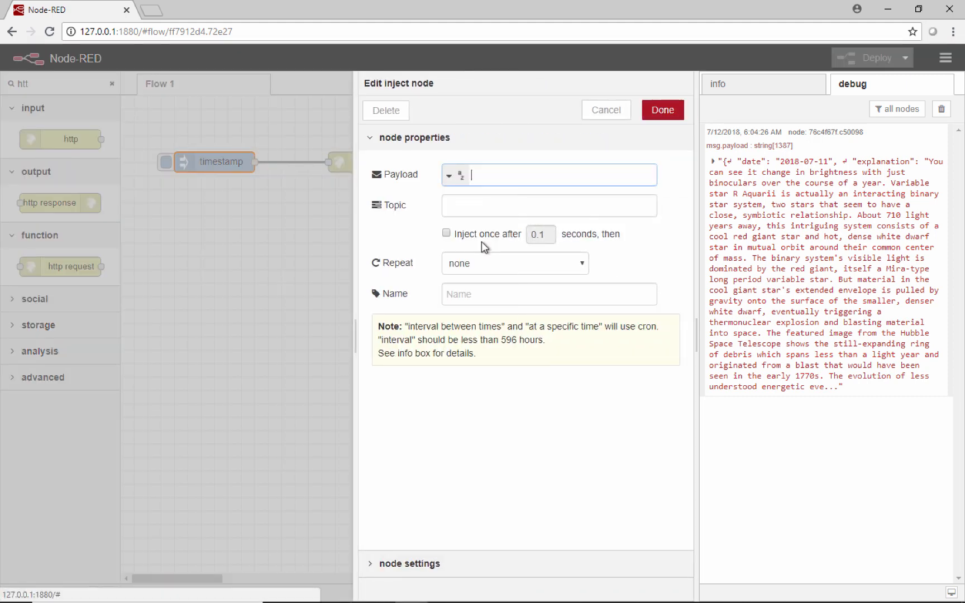
{"action": "left_click", "coordinate": [547, 204]}
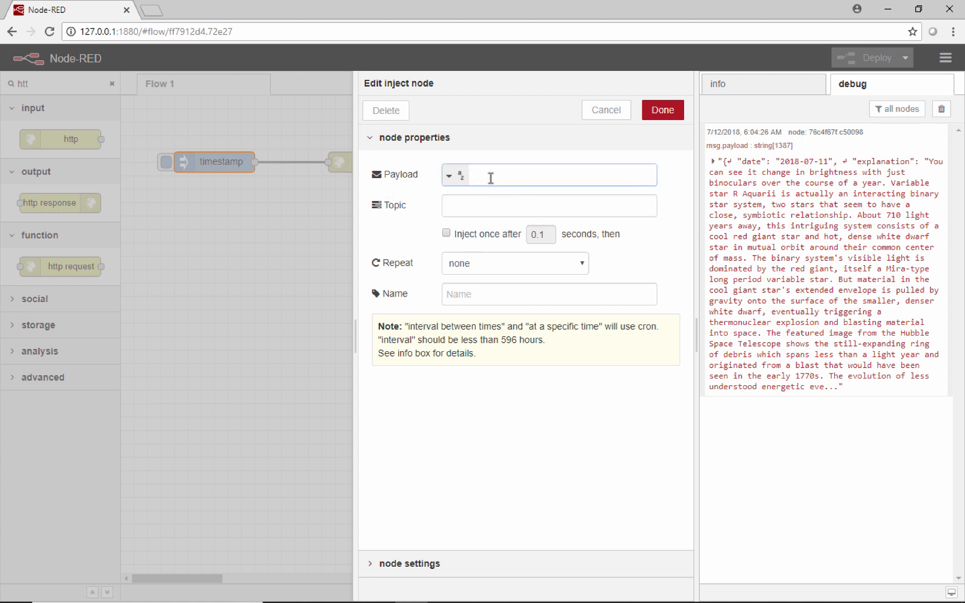
{"action": "type", "text": "this is the"}
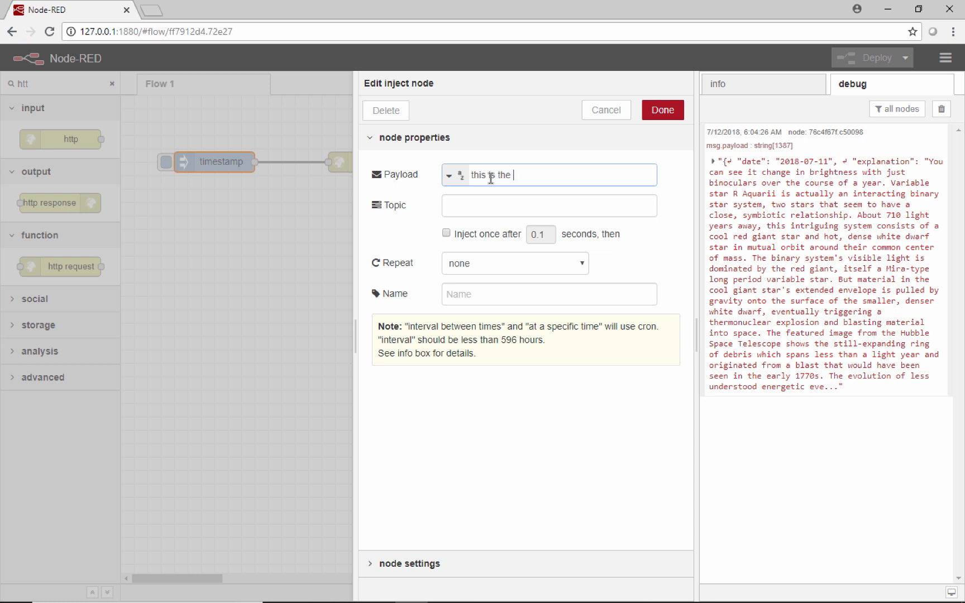
{"action": "type", "text": "body"}
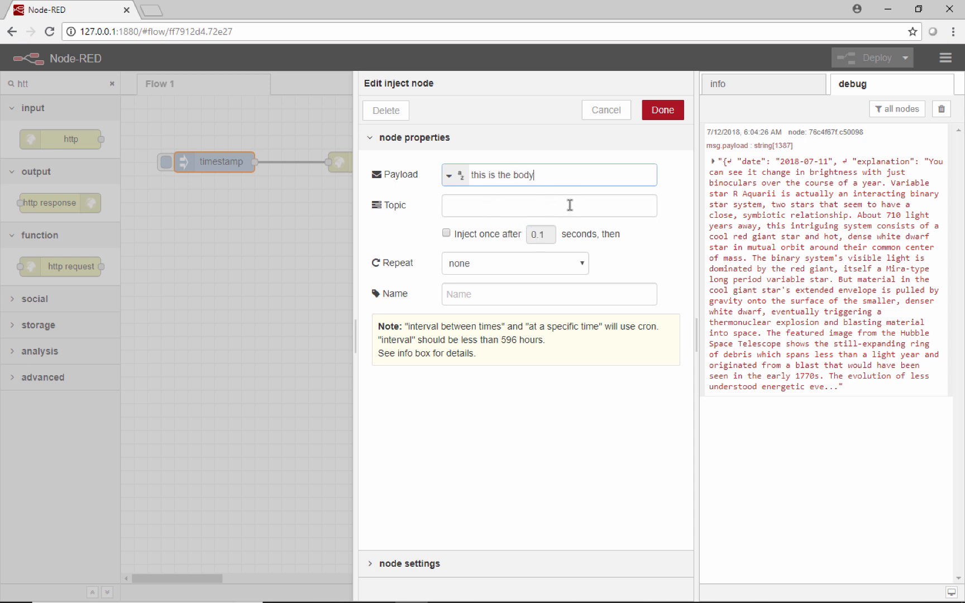
{"action": "mouse_move", "coordinate": [456, 184]}
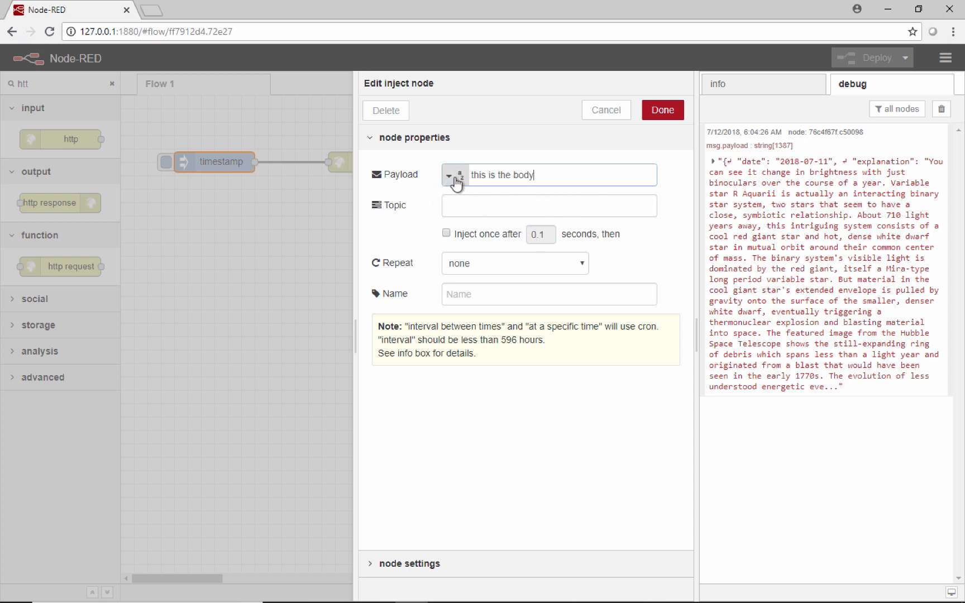
{"action": "mouse_move", "coordinate": [427, 179]}
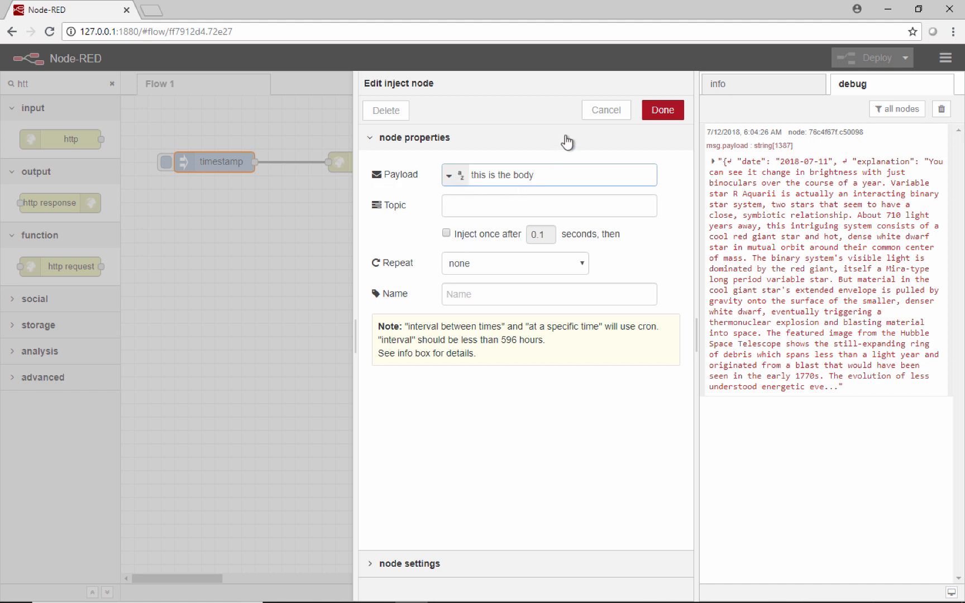
{"action": "left_click", "coordinate": [663, 110]}
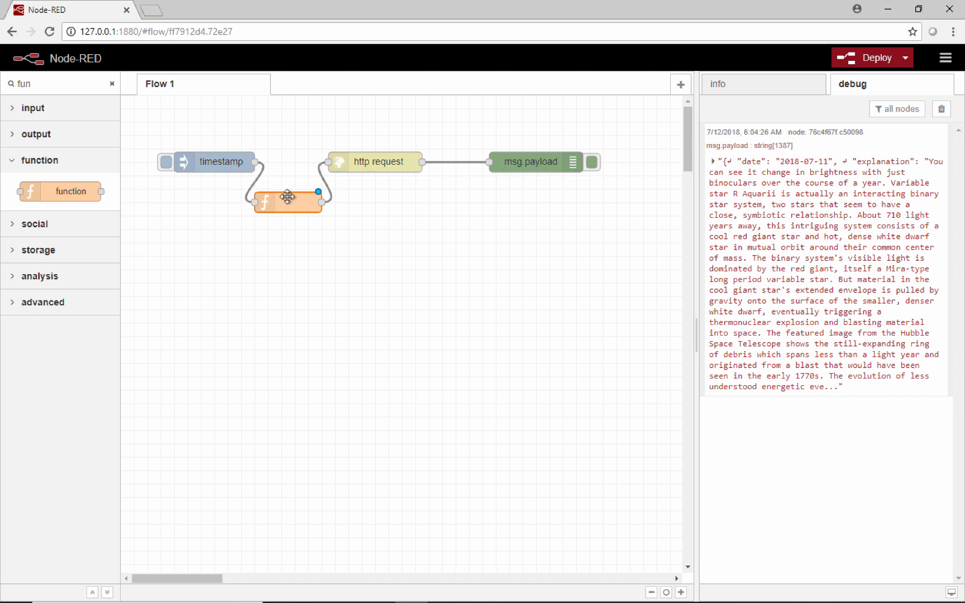
Step: Write msg.payload = "this is the body" in the new function node's code
{"action": "double_click", "coordinate": [287, 204]}
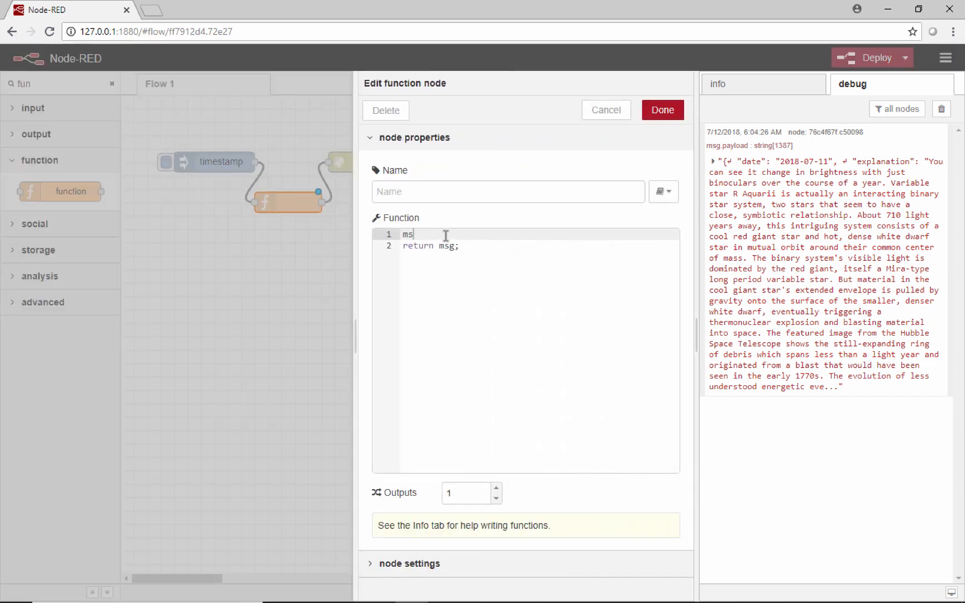
{"action": "type", "text": "g.payload"}
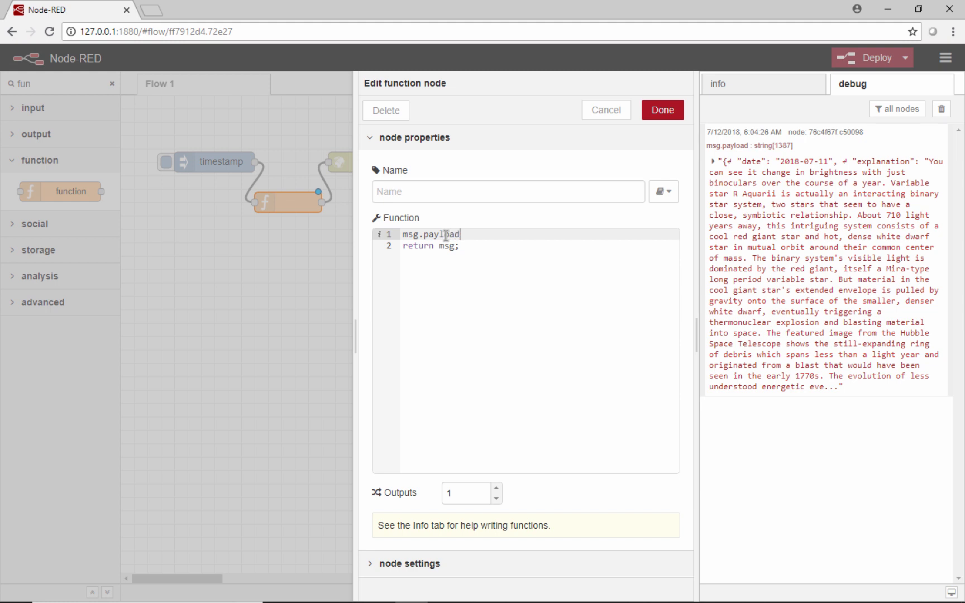
{"action": "type", "text": "= \"\""}
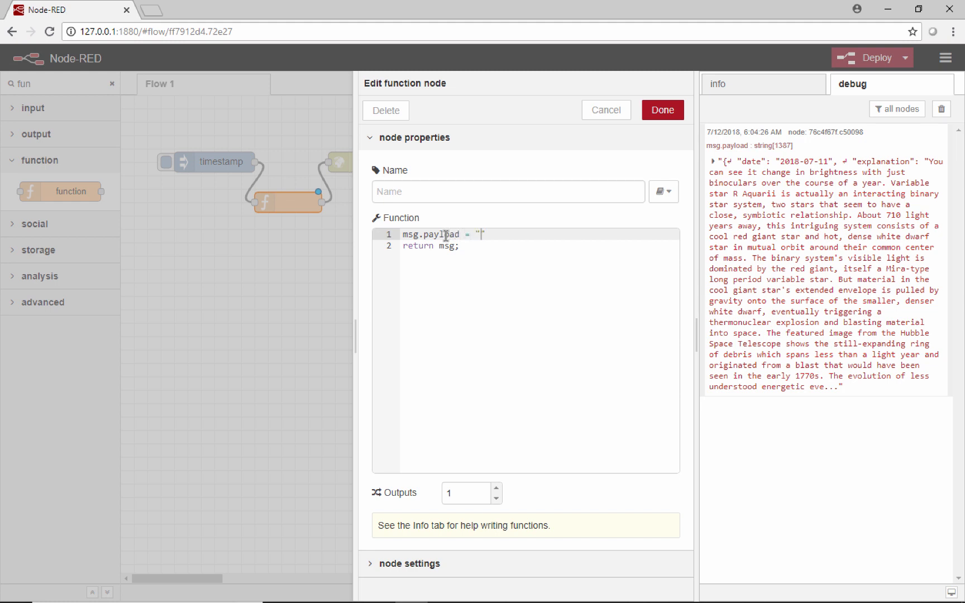
{"action": "type", "text": "this is the bo"}
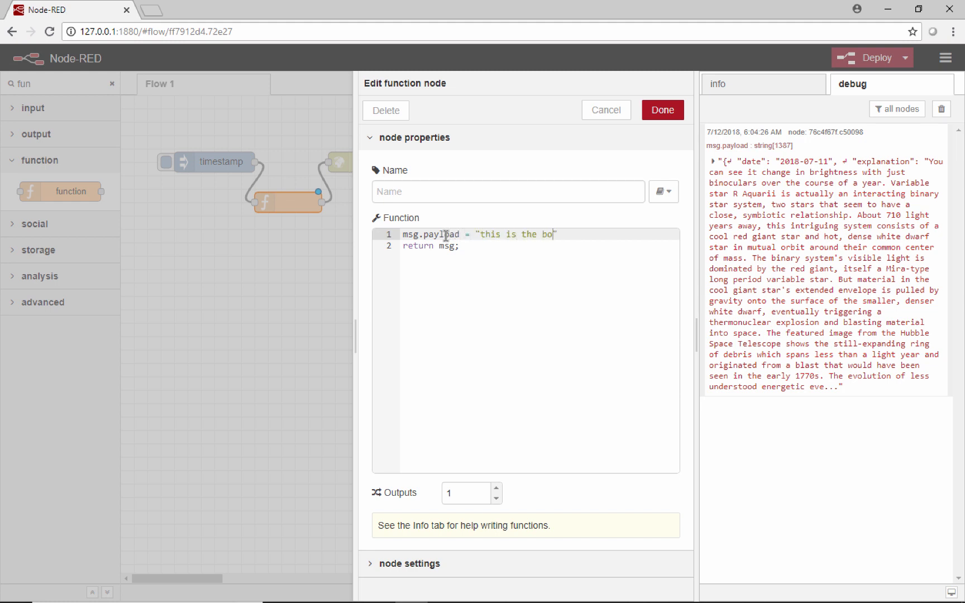
{"action": "type", "text": "dy\""}
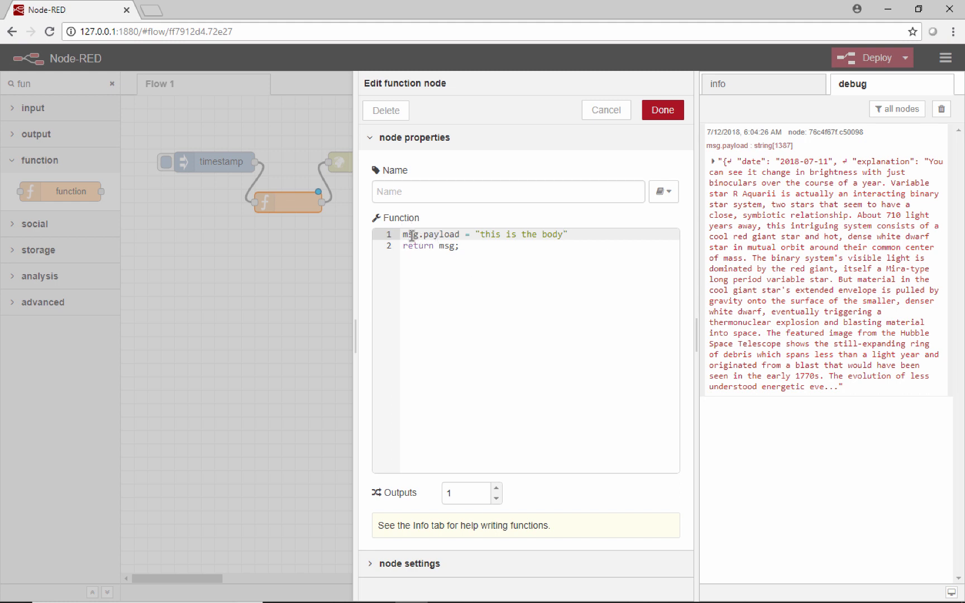
{"action": "mouse_move", "coordinate": [337, 194]}
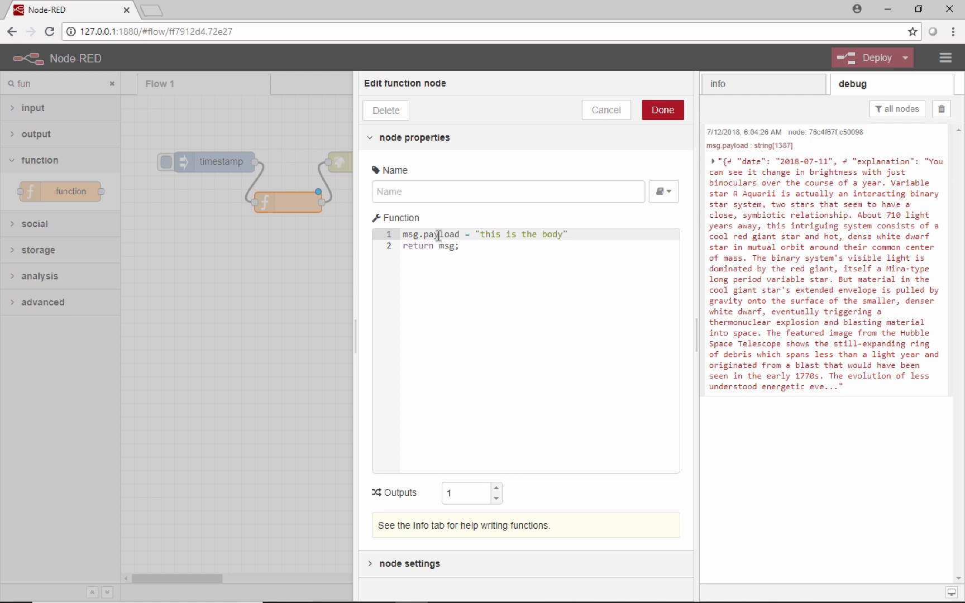
Step: Check the http request node stays GET, then reopen the function node's editor
{"action": "left_click", "coordinate": [662, 110]}
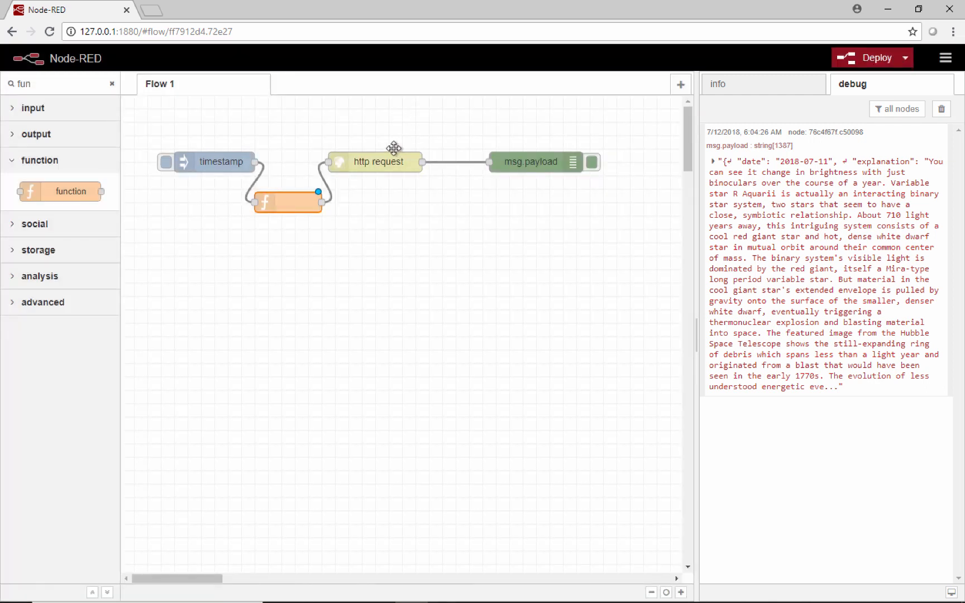
{"action": "mouse_move", "coordinate": [158, 192]}
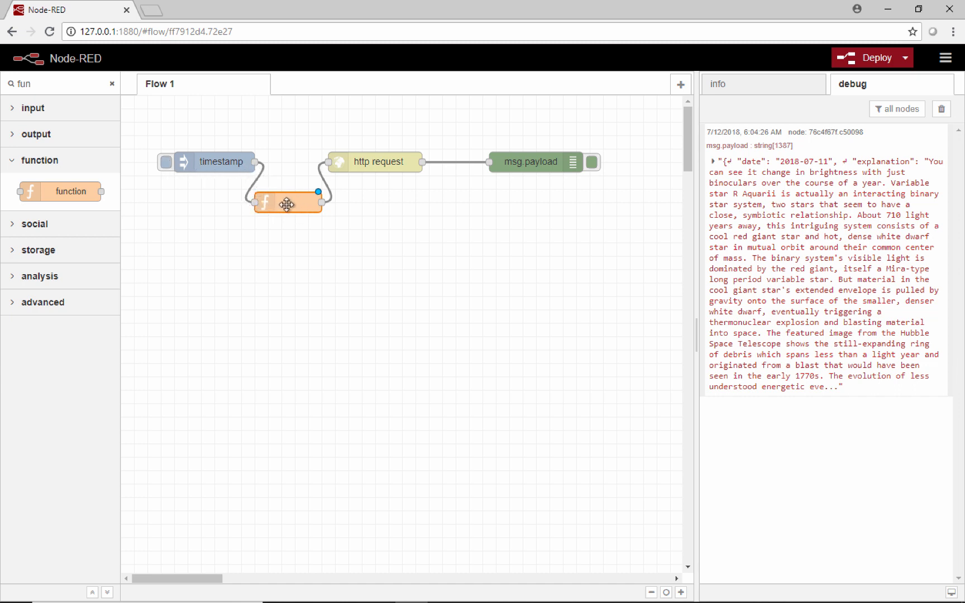
{"action": "mouse_move", "coordinate": [333, 161]}
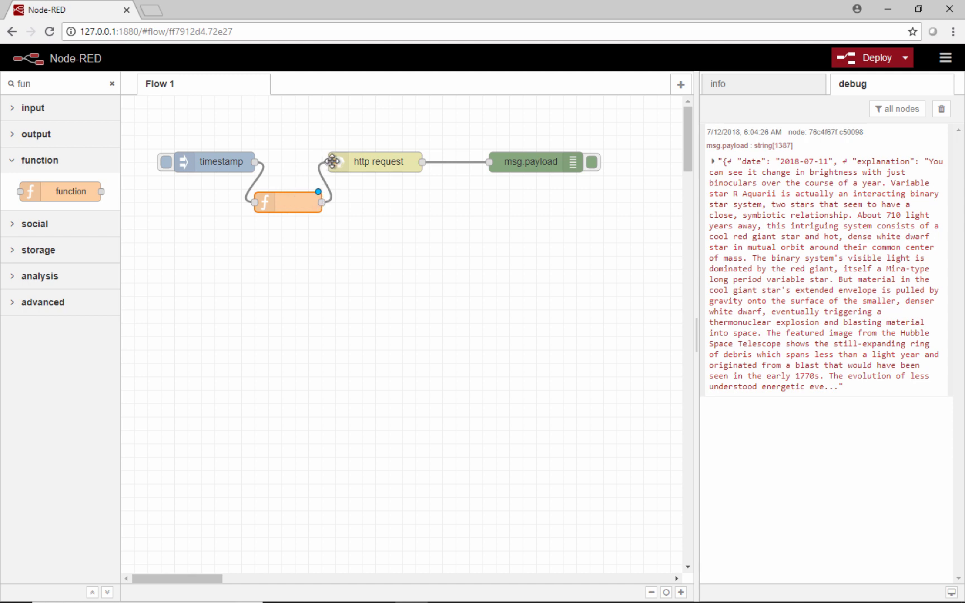
{"action": "double_click", "coordinate": [379, 161]}
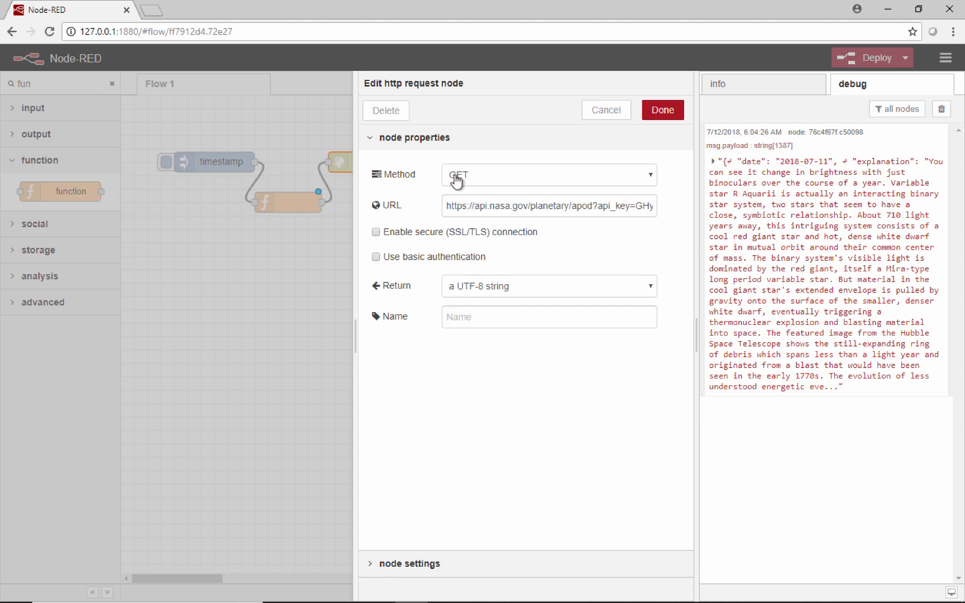
{"action": "mouse_move", "coordinate": [463, 200]}
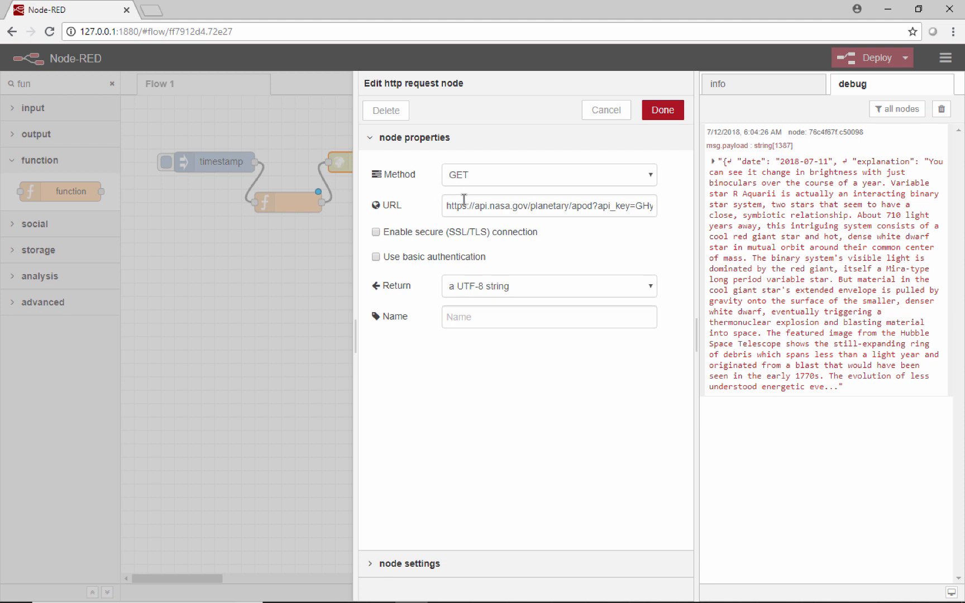
{"action": "mouse_move", "coordinate": [282, 211]}
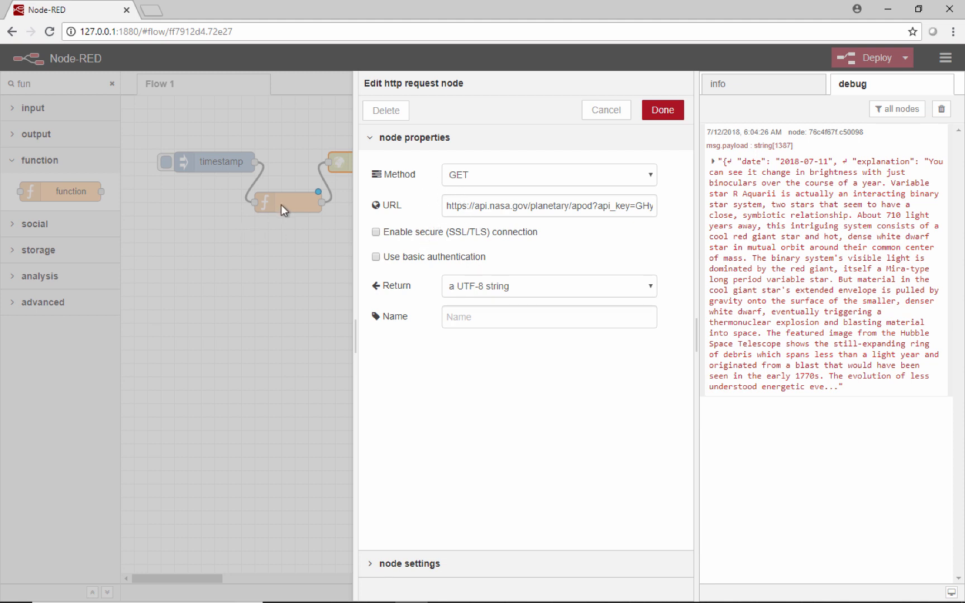
{"action": "double_click", "coordinate": [287, 203]}
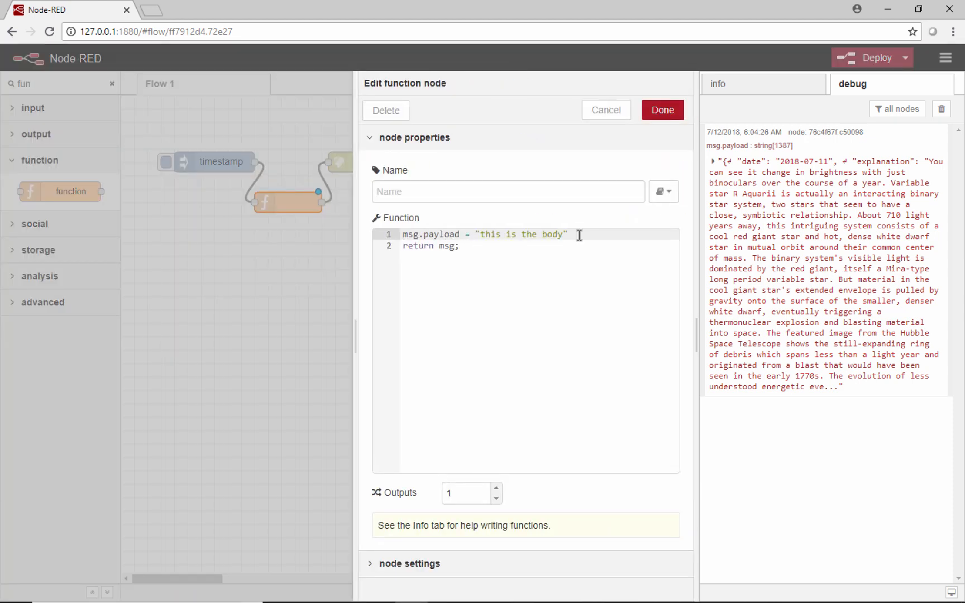
Step: Add msg.headers = {} with a deviceToken header of "your device token" and save the function node
{"action": "type", "text": "msg.headers = {};"}
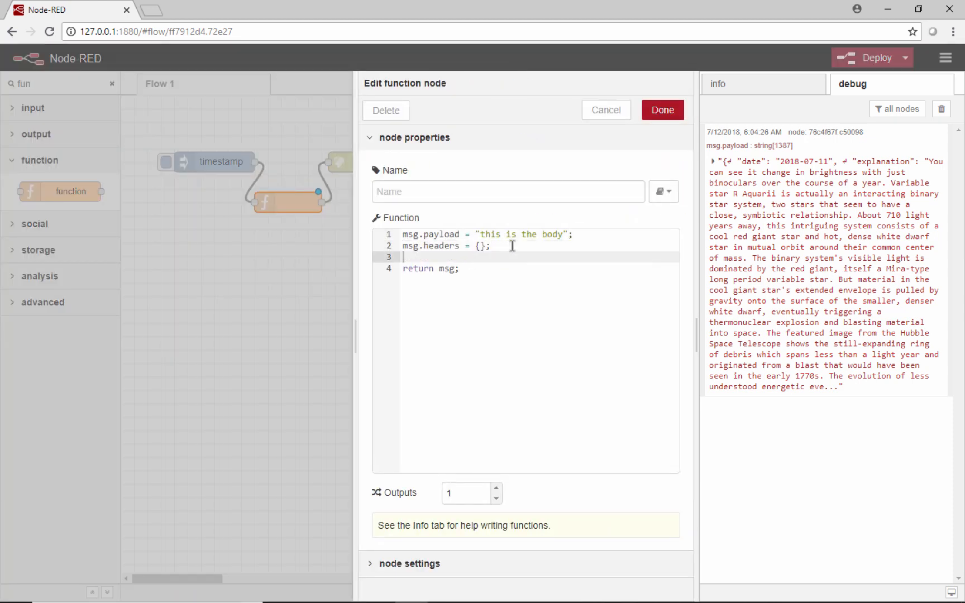
{"action": "mouse_move", "coordinate": [506, 261]}
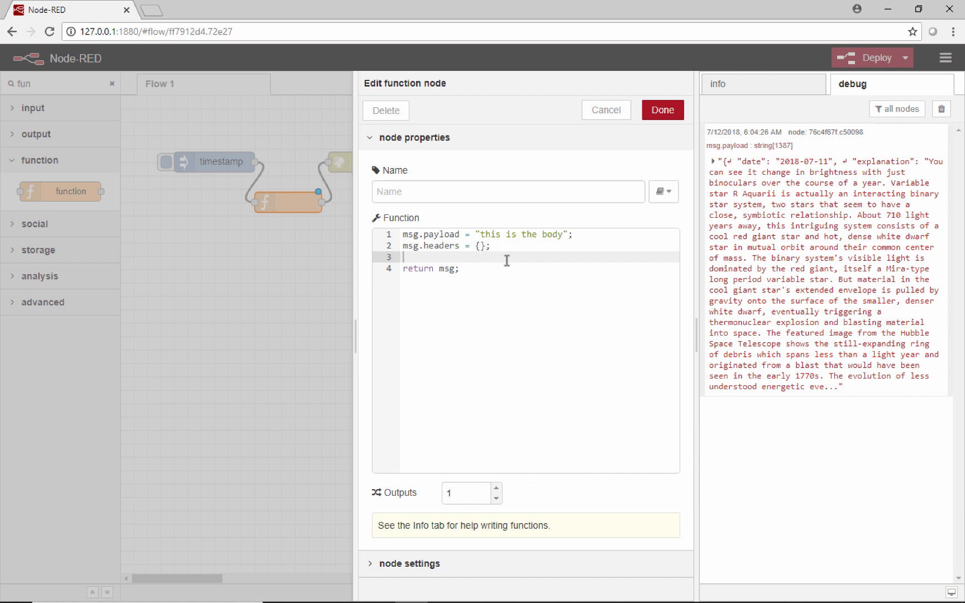
{"action": "type", "text": "msg.h"}
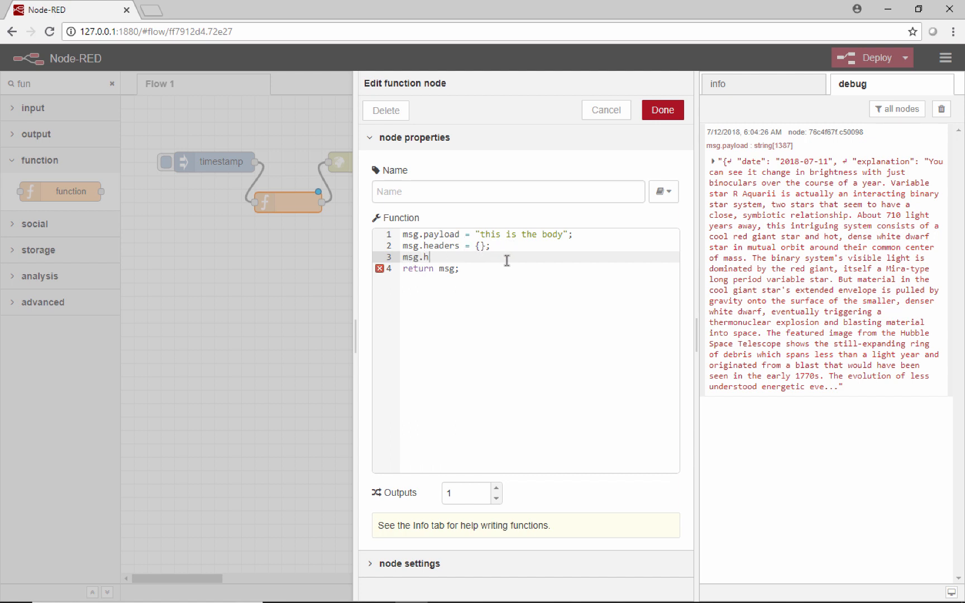
{"action": "type", "text": "eader"}
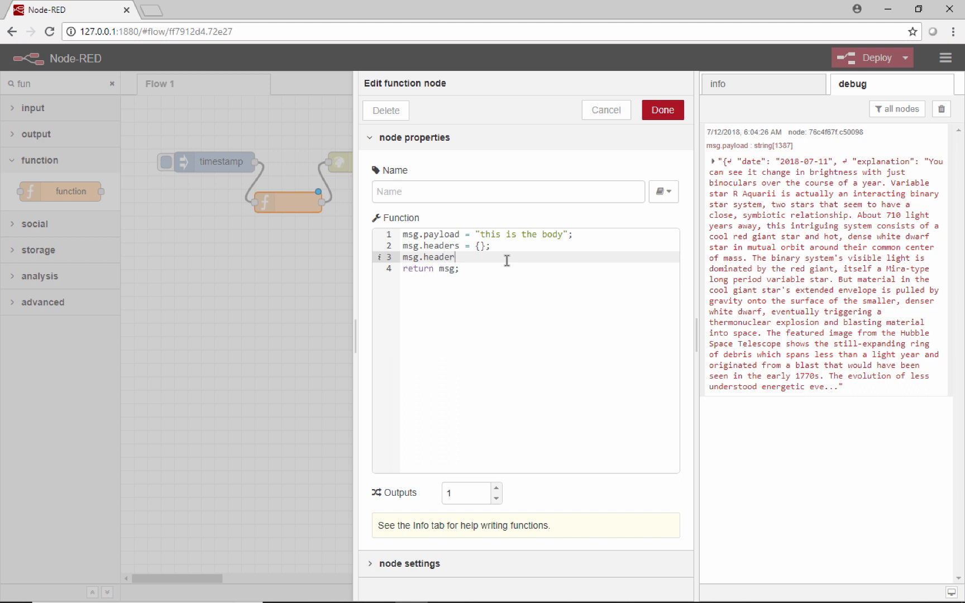
{"action": "type", "text": "s"}
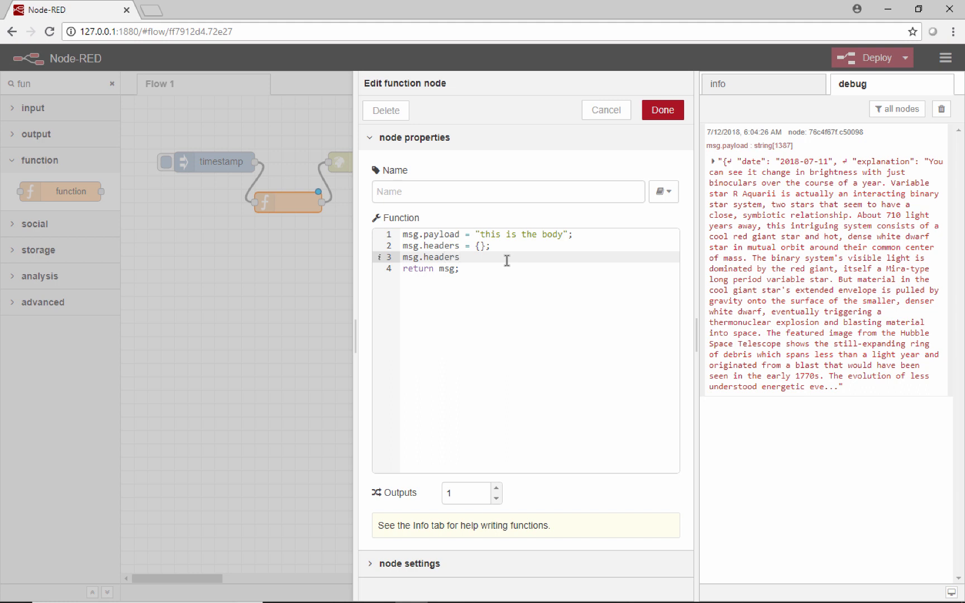
{"action": "type", "text": "[]"}
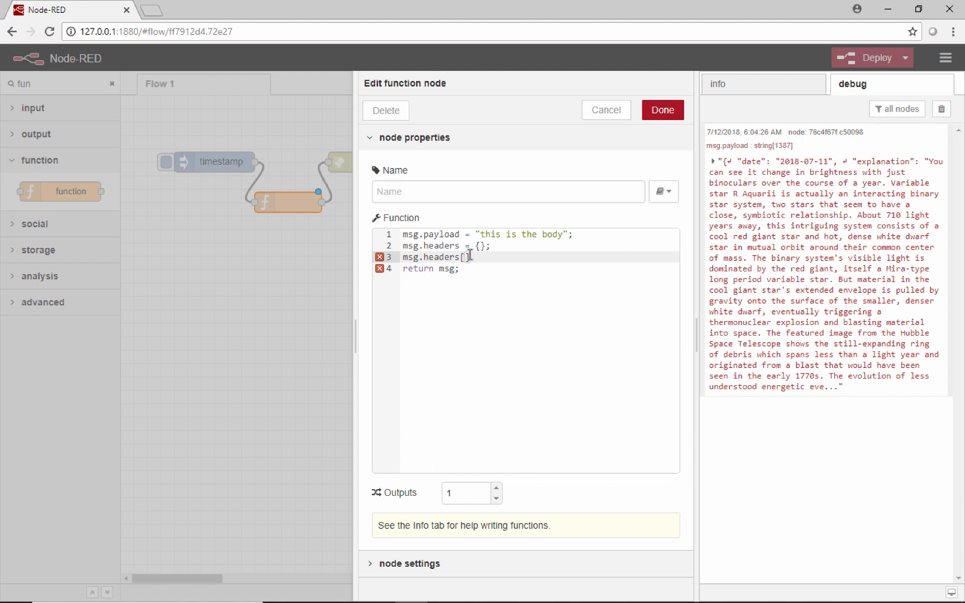
{"action": "type", "text": "\"He\""}
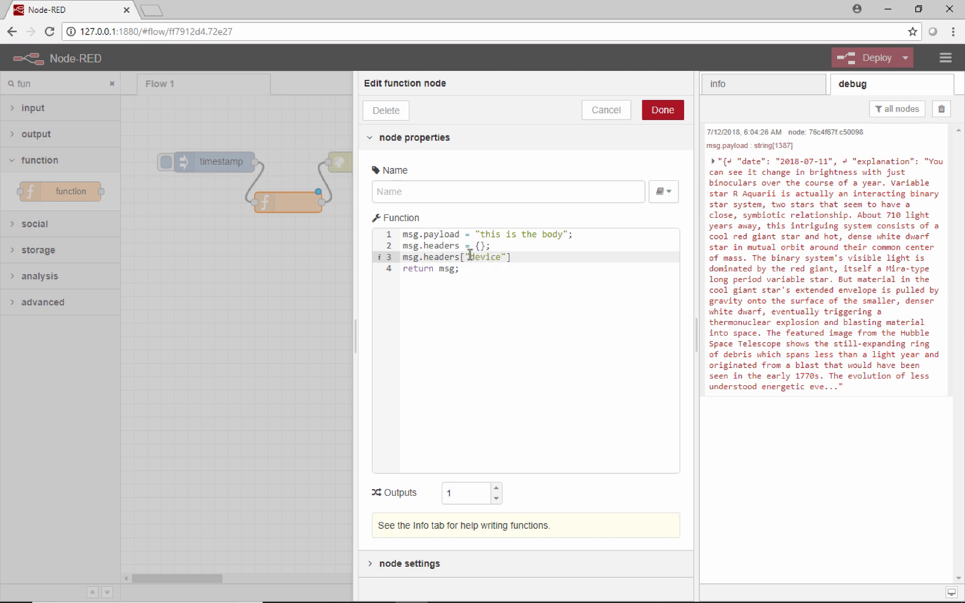
{"action": "type", "text": "Token"}
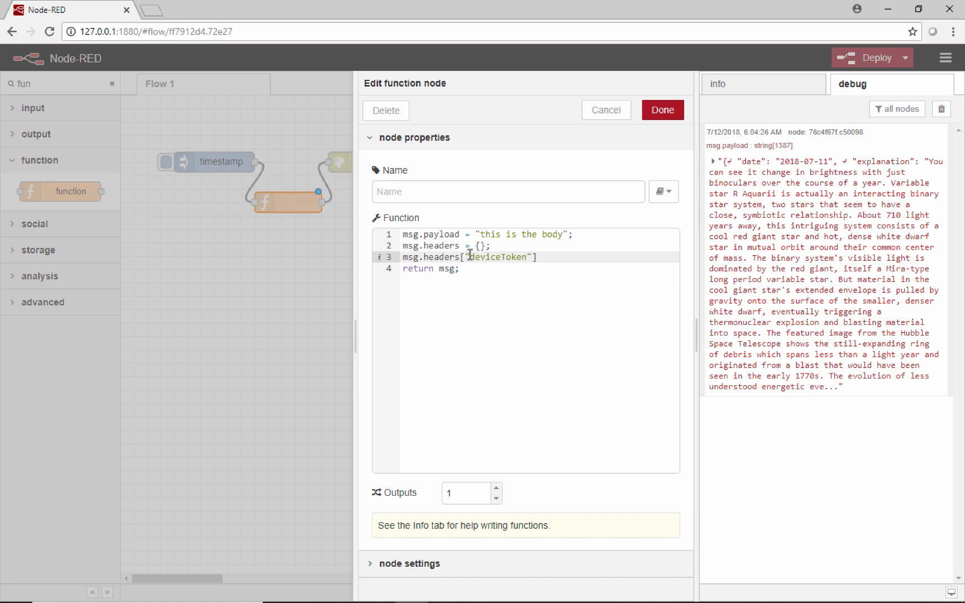
{"action": "type", "text": "= \"your device to"}
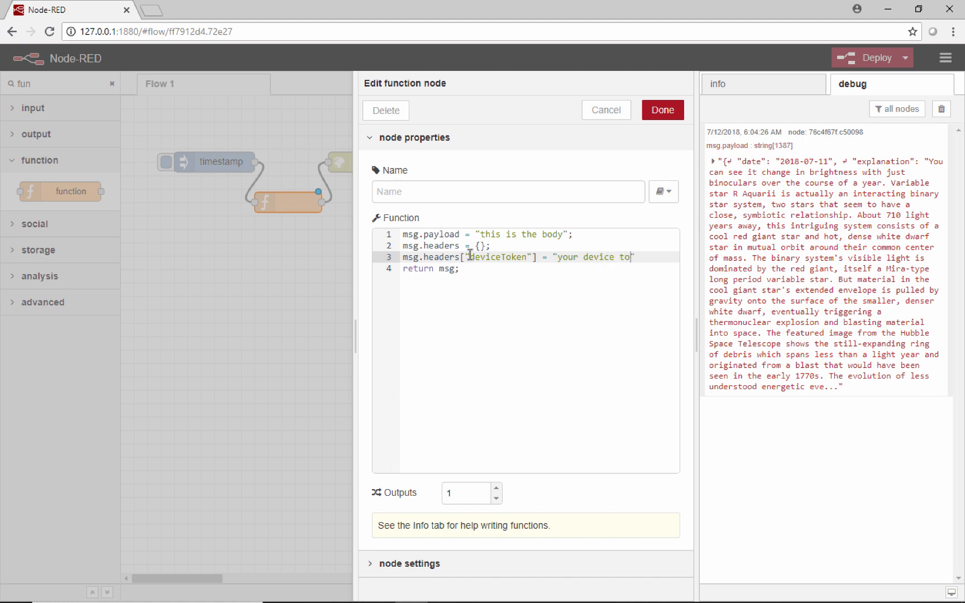
{"action": "type", "text": "ken\""}
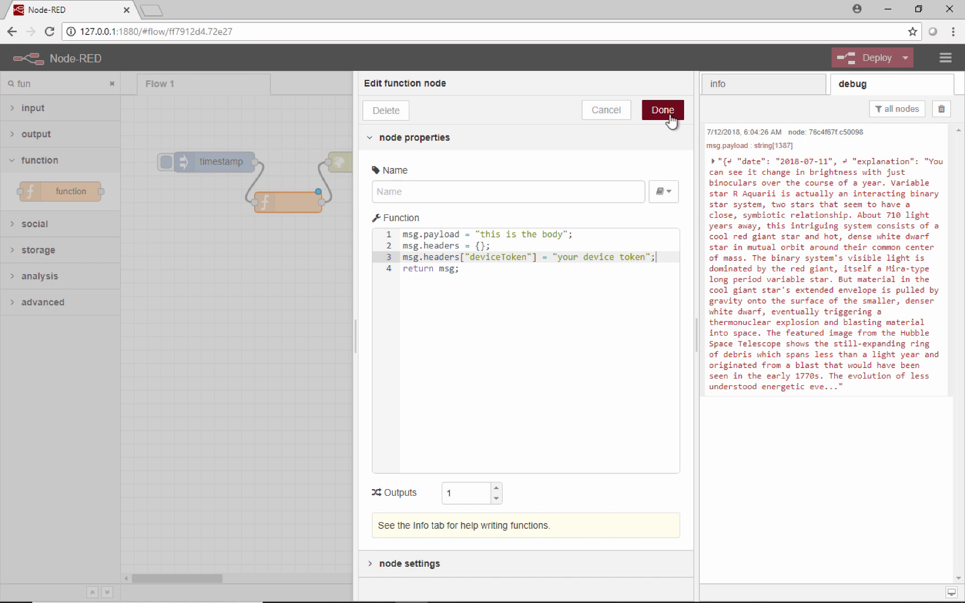
{"action": "mouse_move", "coordinate": [474, 258]}
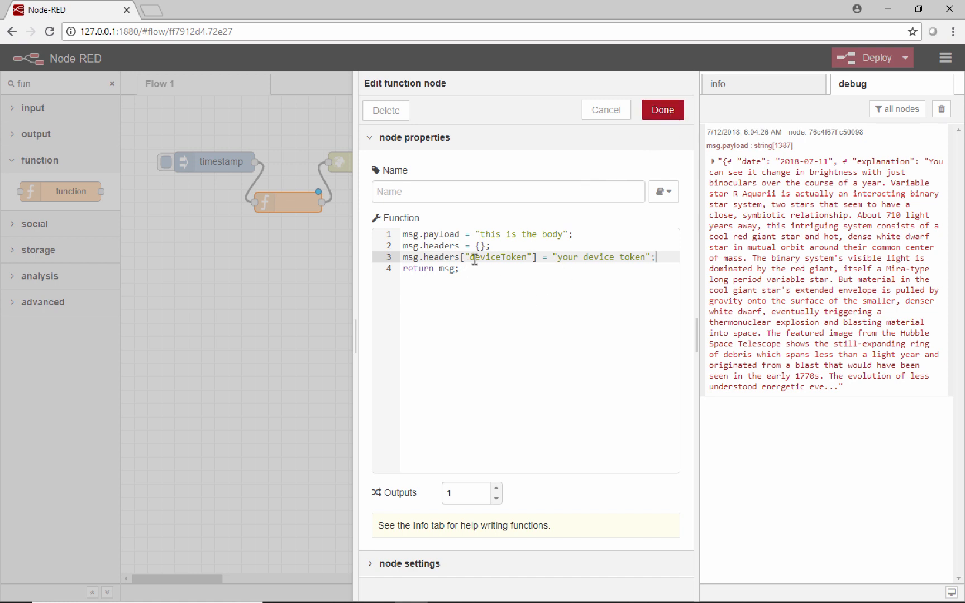
{"action": "left_click", "coordinate": [661, 110]}
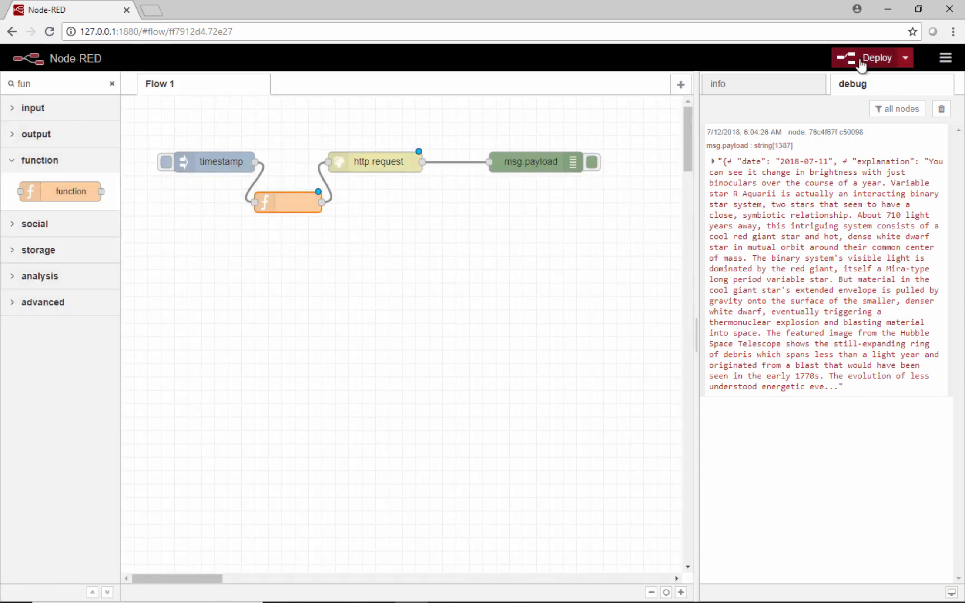
Step: Deploy the updated flow and trigger timestamp to get the new Centaurus A APOD message
{"action": "left_click", "coordinate": [870, 57]}
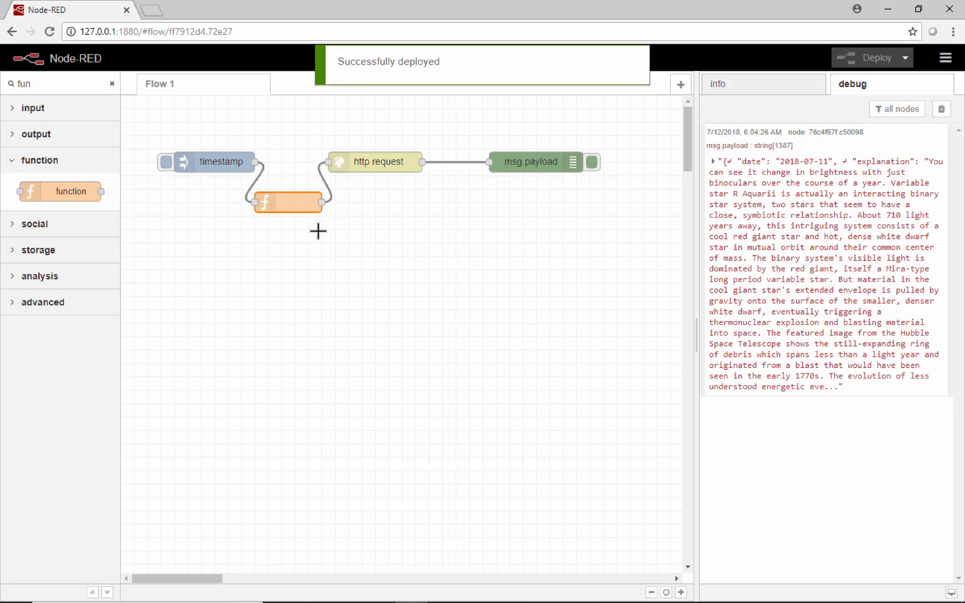
{"action": "left_click", "coordinate": [182, 162]}
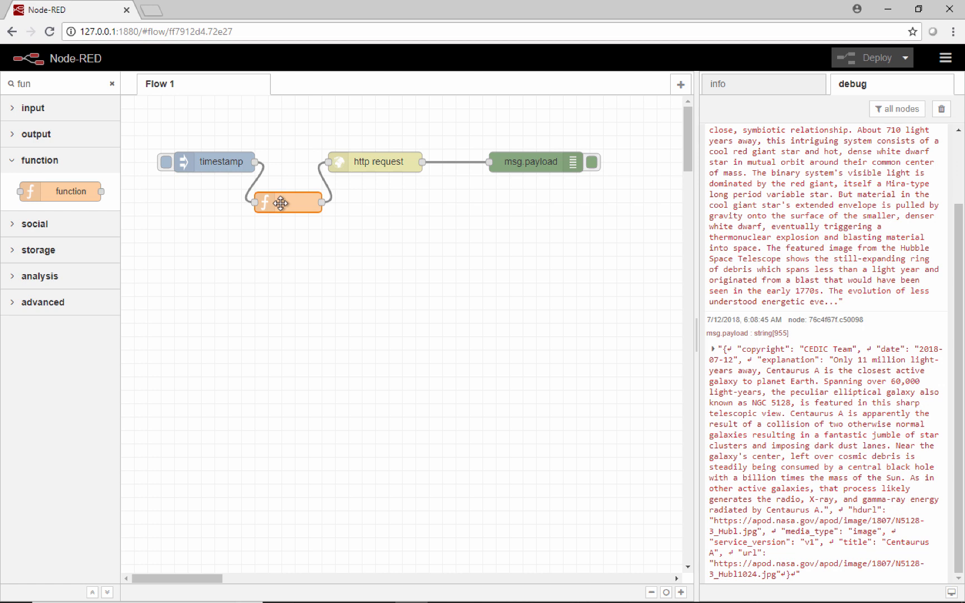
{"action": "mouse_move", "coordinate": [587, 422]}
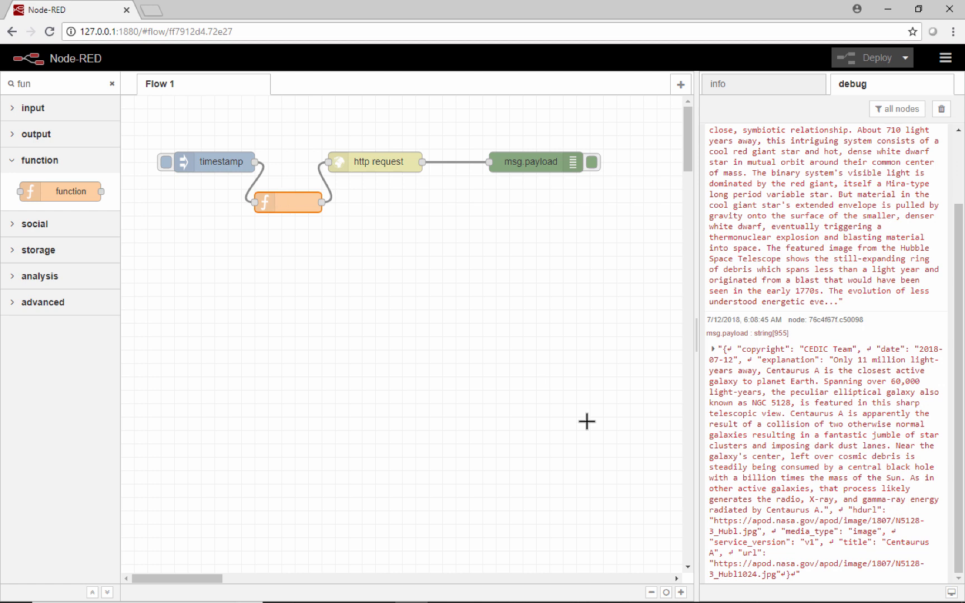